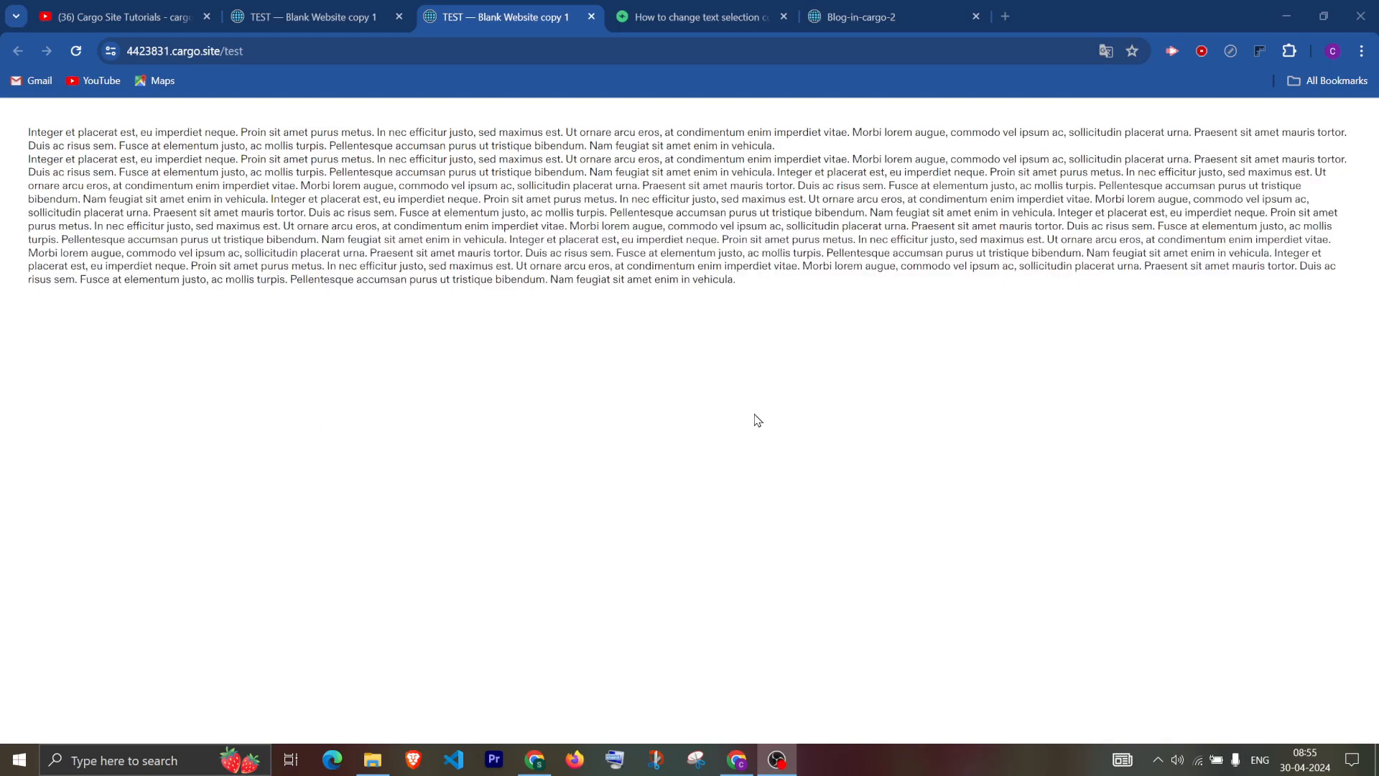
{"action": "mouse_move", "coordinate": [736, 362]}
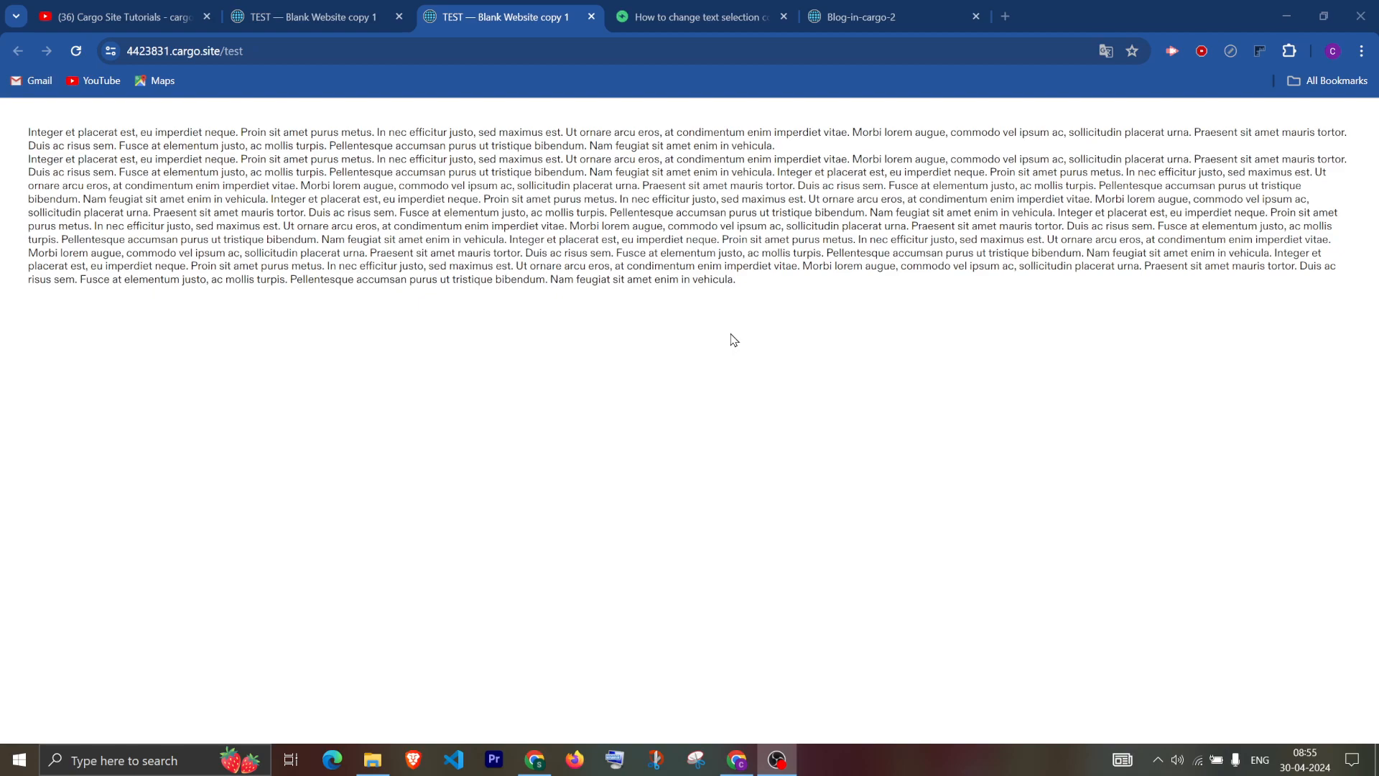
{"action": "mouse_move", "coordinate": [751, 305]}
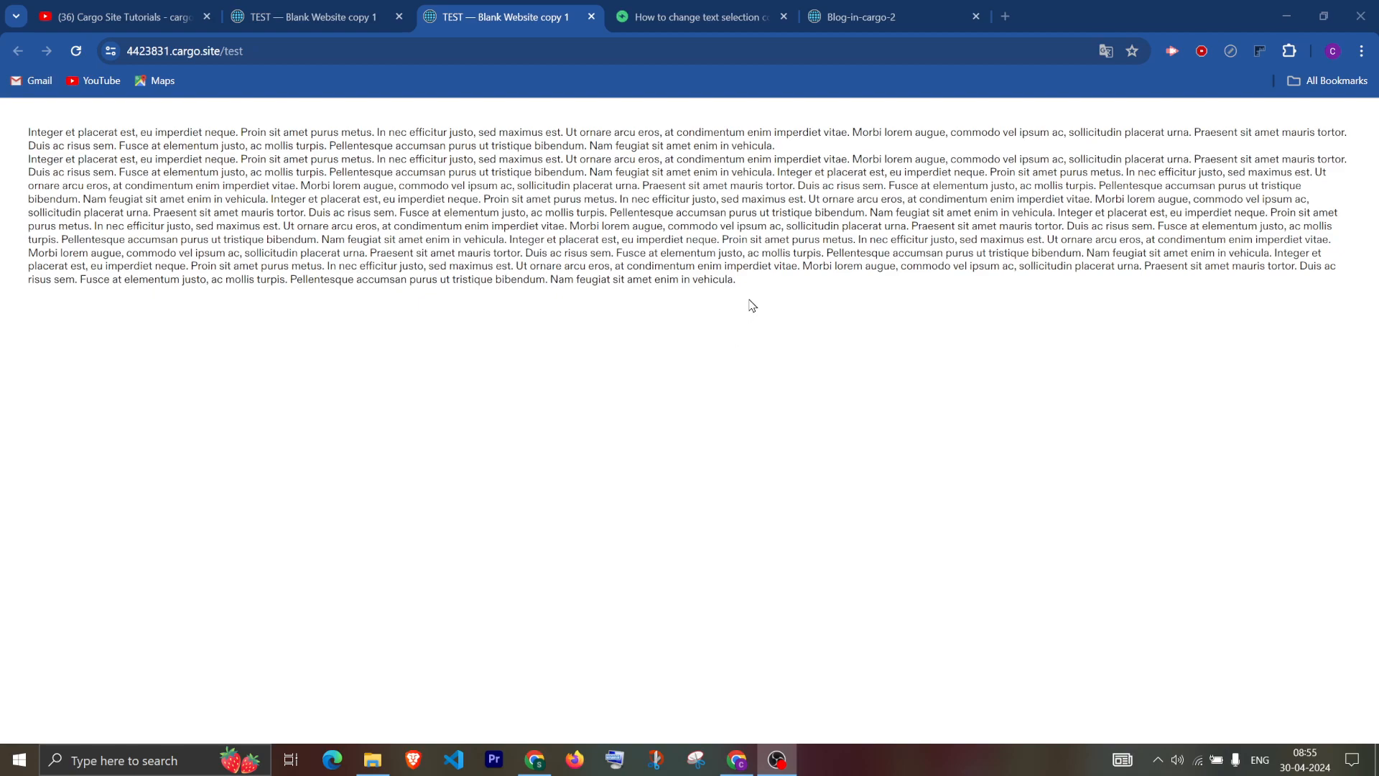
{"action": "mouse_move", "coordinate": [752, 294]}
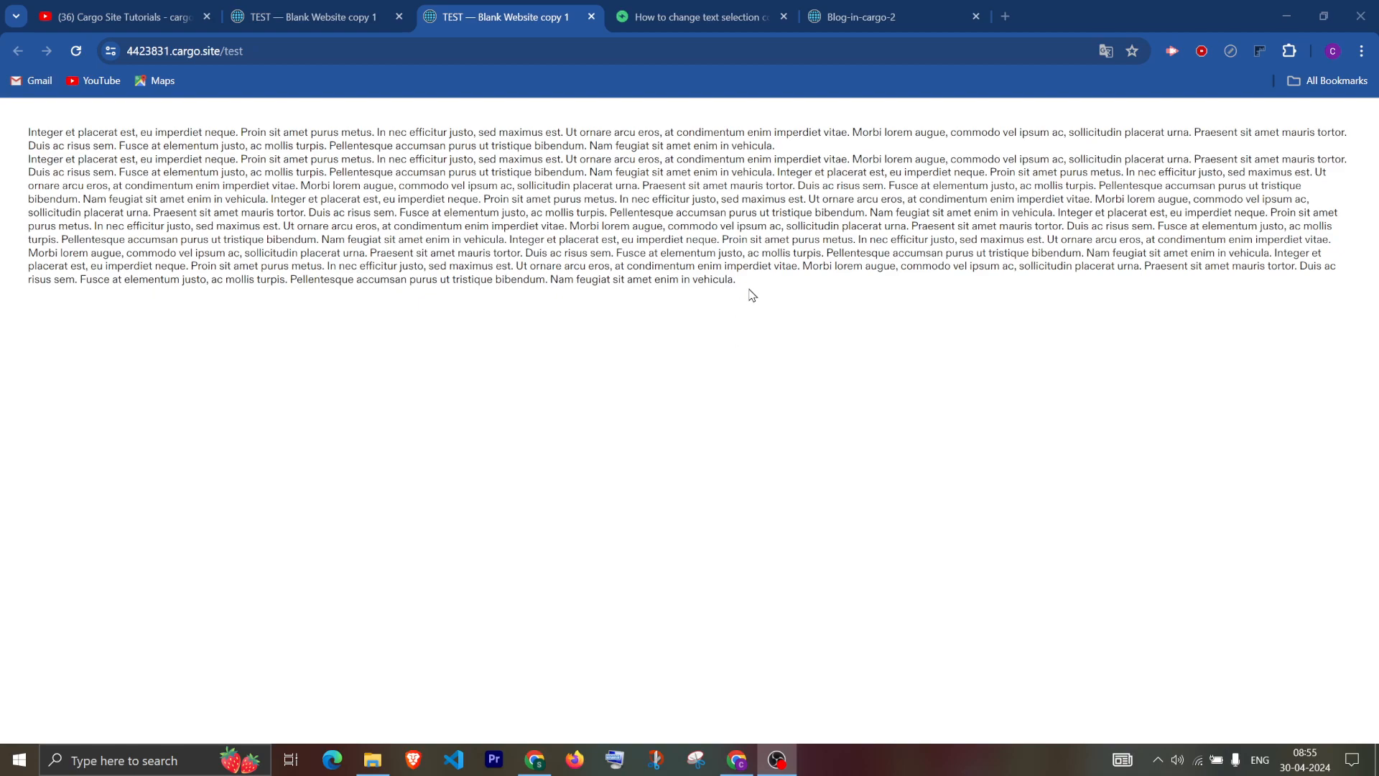
Preview the current selection colours by highlighting a paragraph, then all page text, then clearing it.
{"action": "left_click_drag", "start_coordinate": [385, 198], "coordinate": [734, 280]}
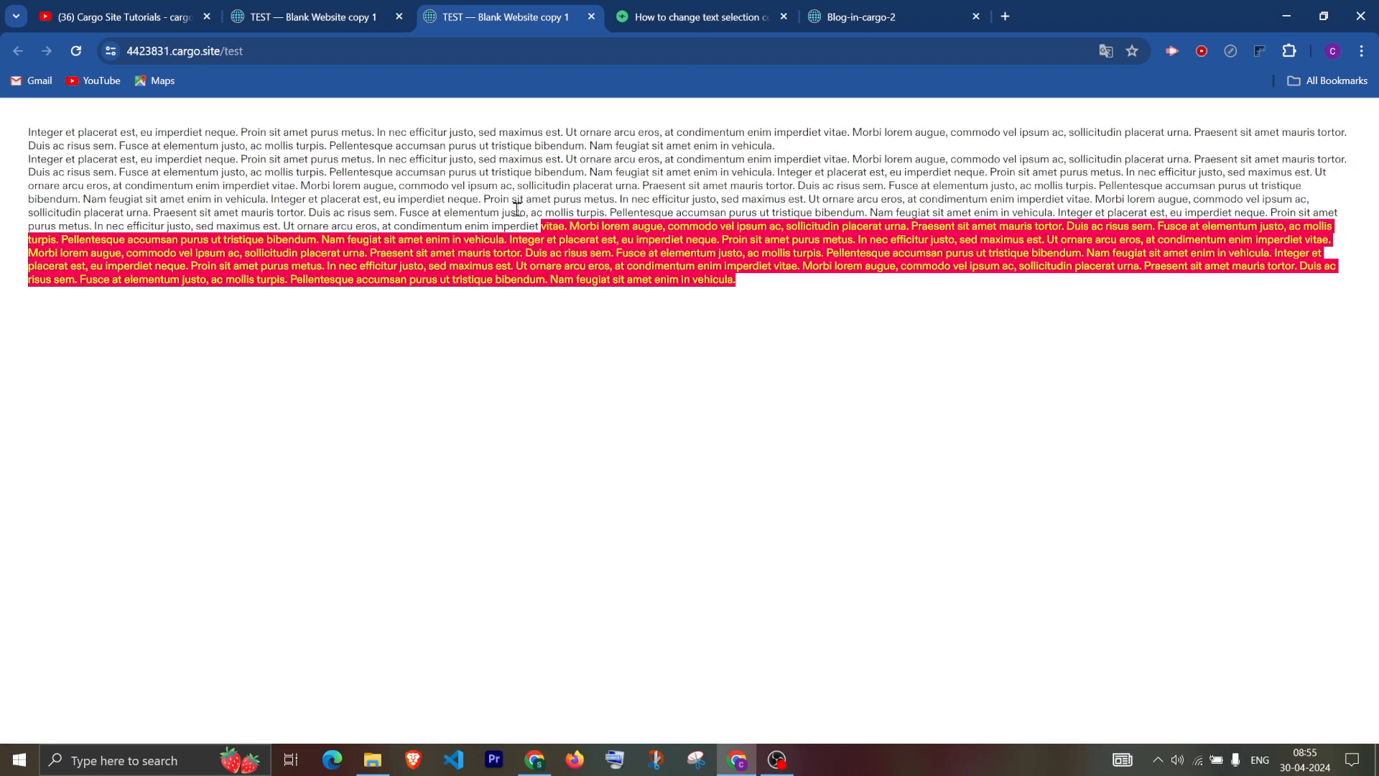
{"action": "key", "text": "ctrl+a"}
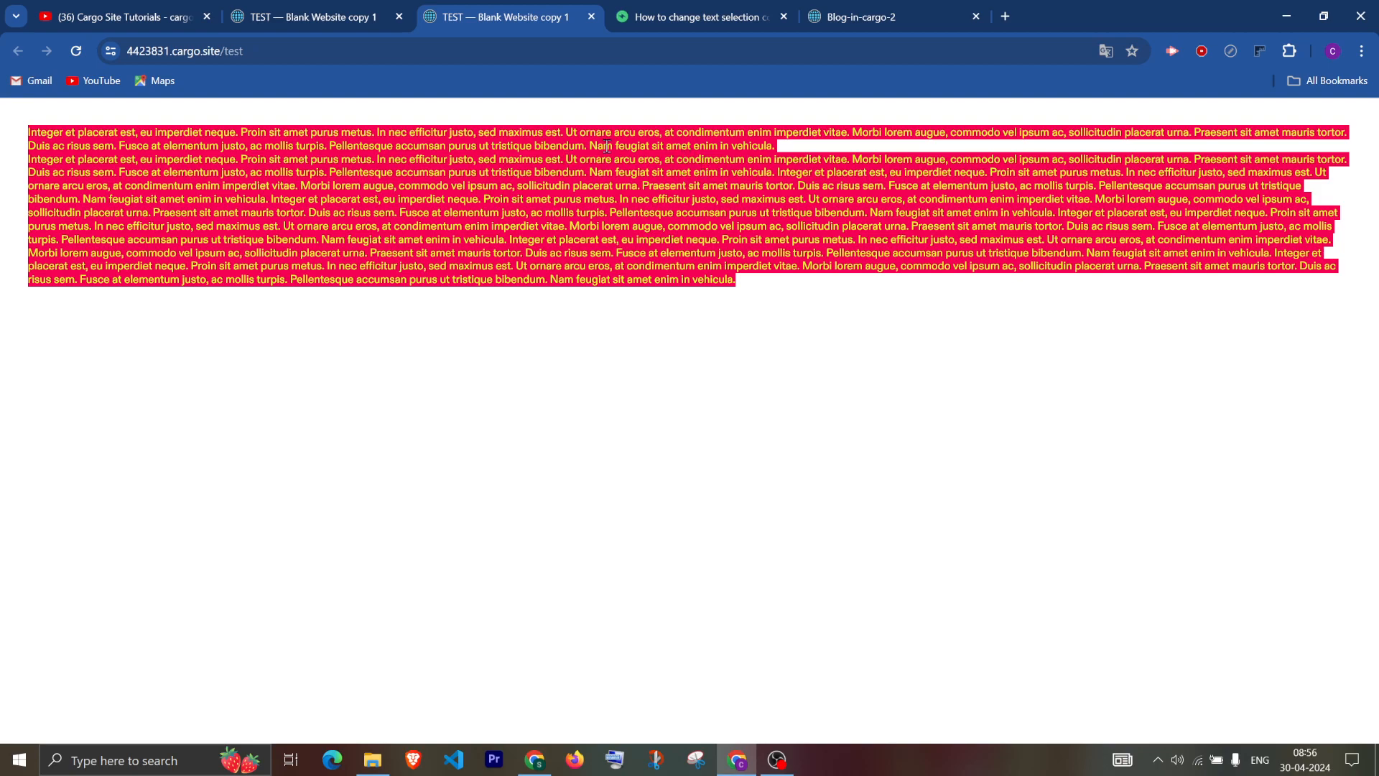
{"action": "left_click", "coordinate": [421, 221]}
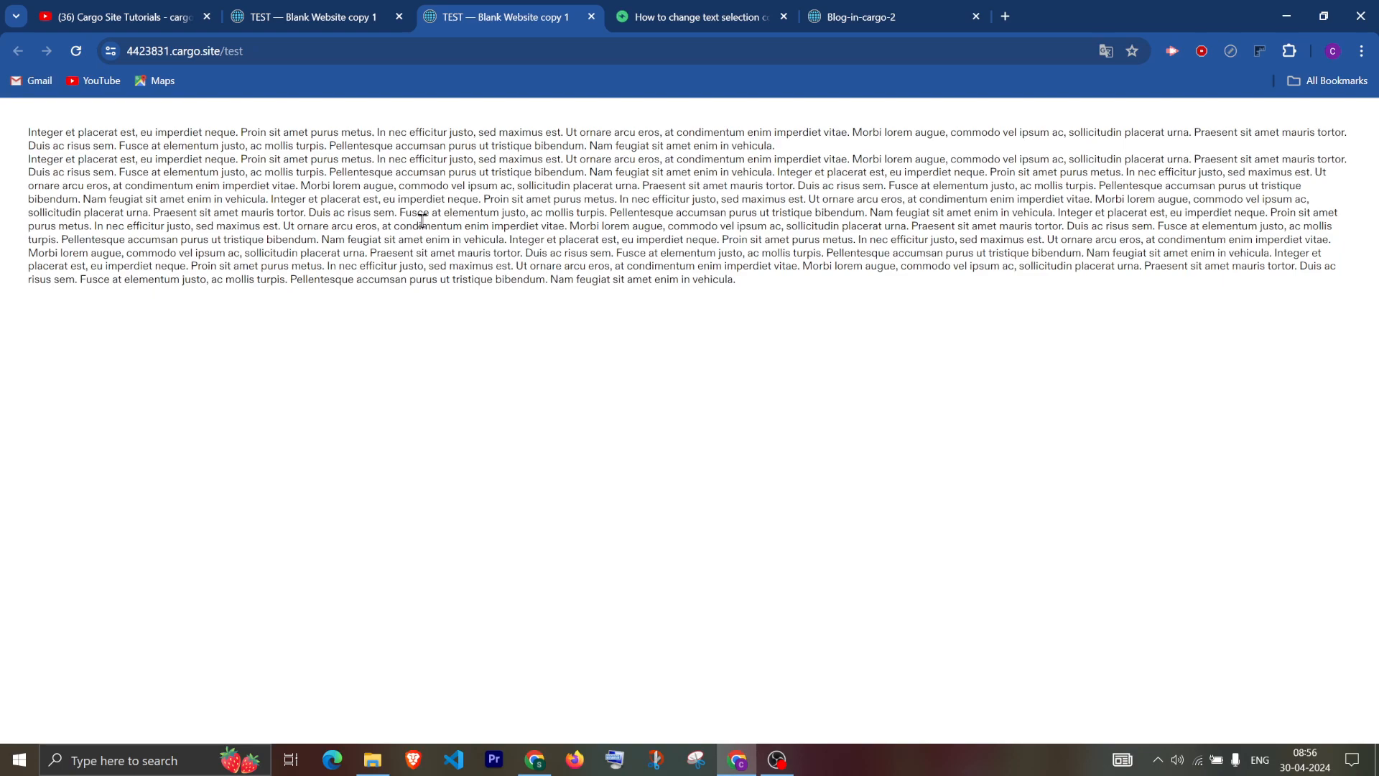
{"action": "mouse_move", "coordinate": [332, 226]}
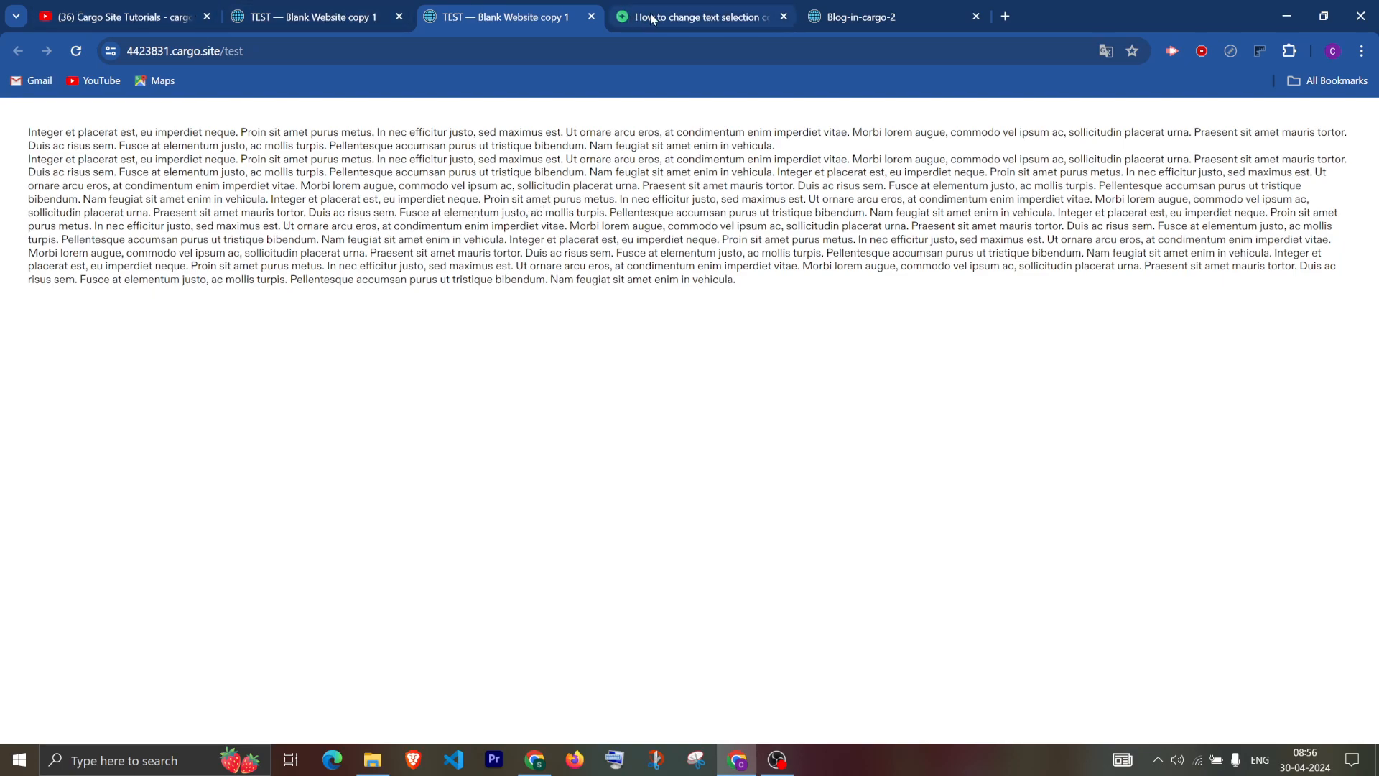
Reach the admin's ::selection CSS reply (red text on yellow) in the forum thread.
{"action": "left_click", "coordinate": [114, 17]}
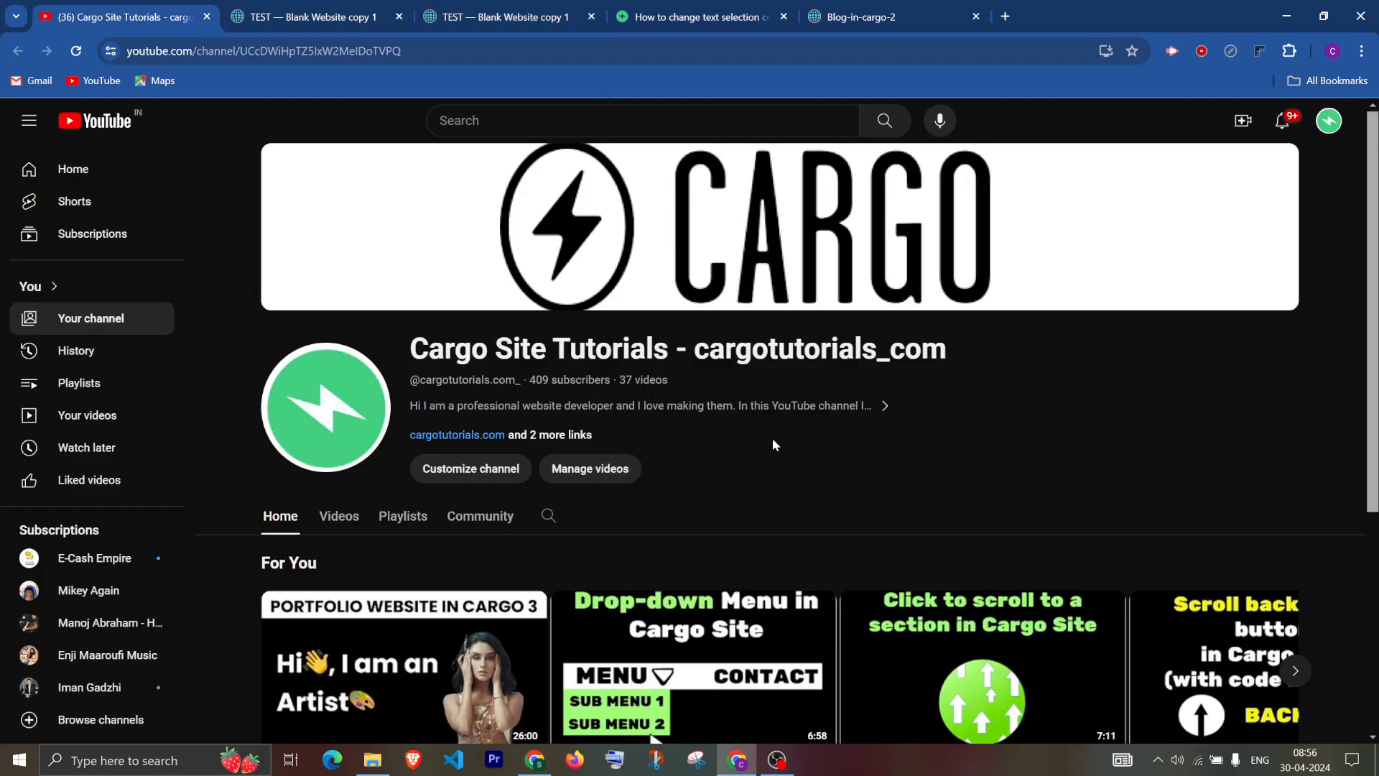
{"action": "mouse_move", "coordinate": [725, 34]}
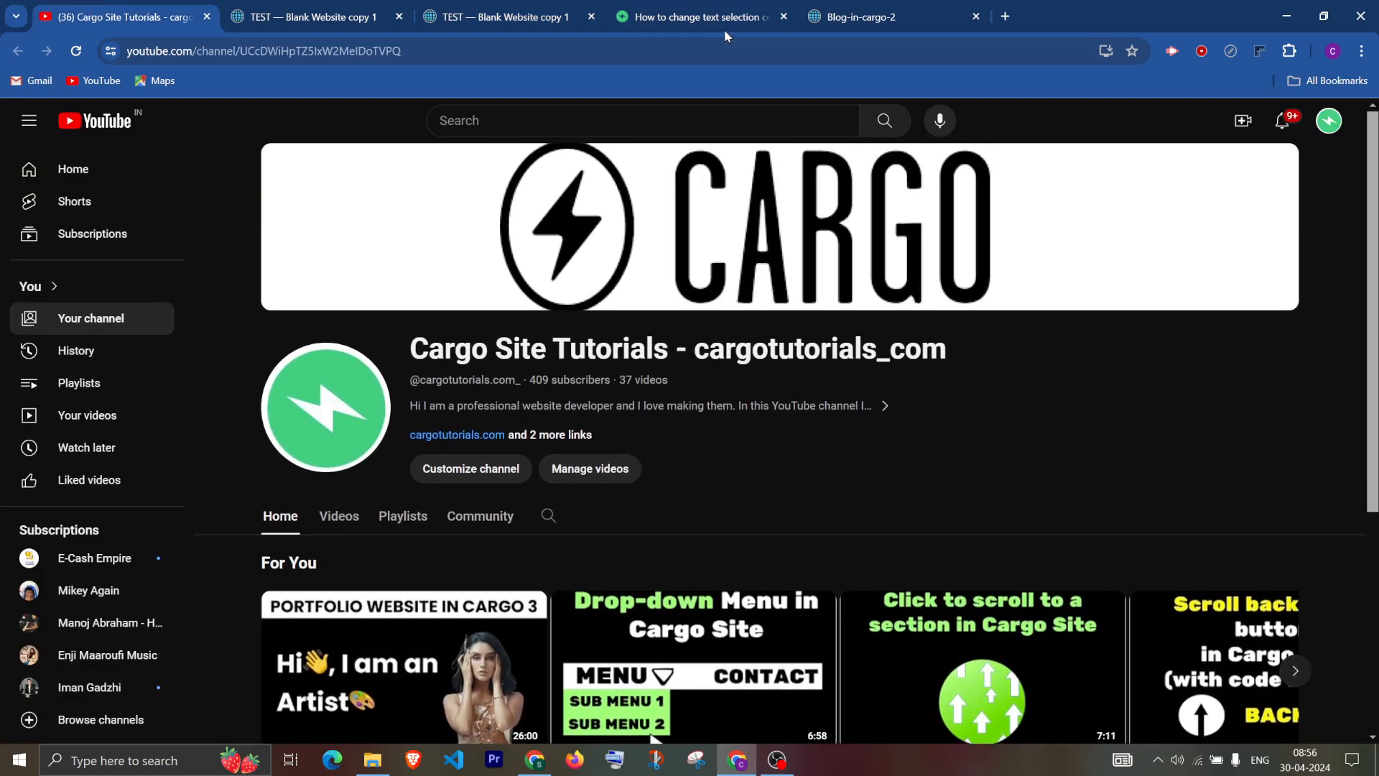
{"action": "left_click", "coordinate": [700, 17]}
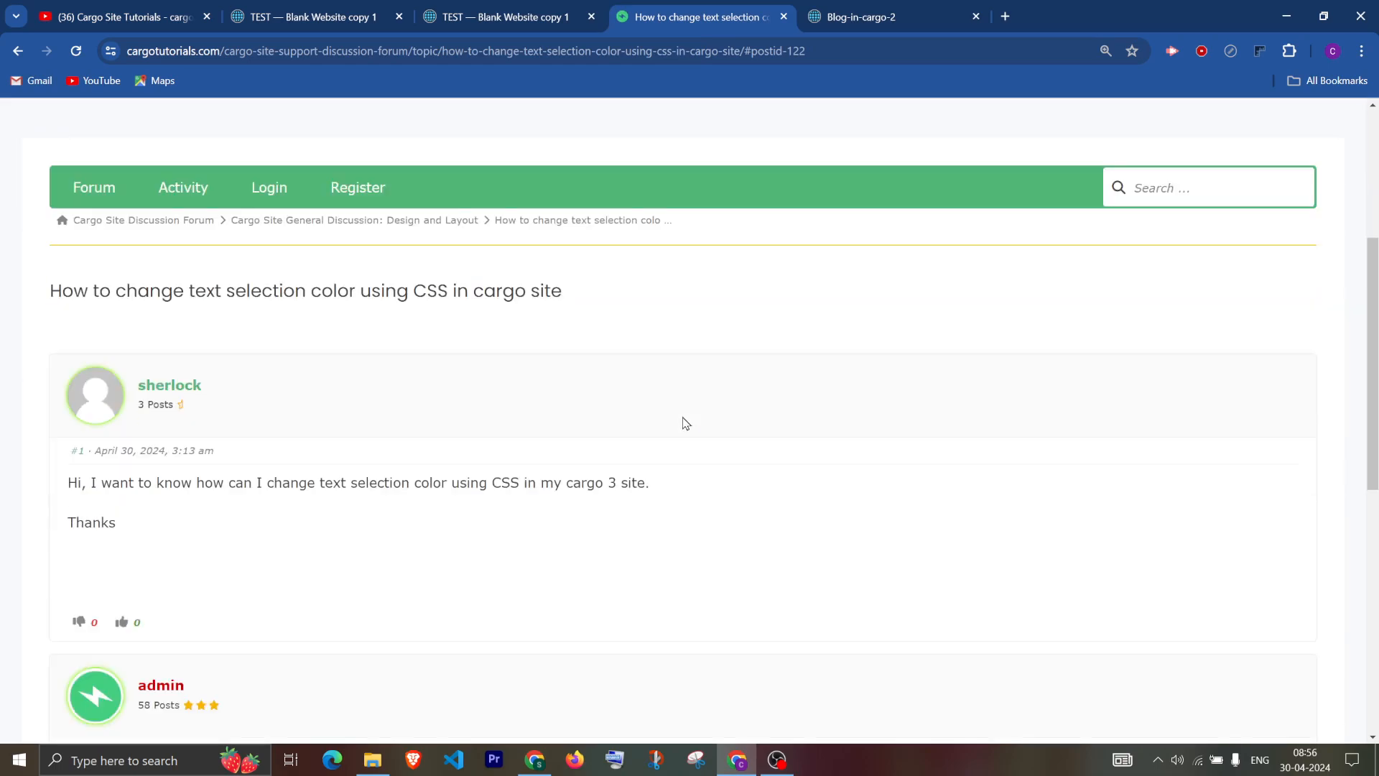
{"action": "scroll", "scroll_direction": "down", "scroll_amount": 3}
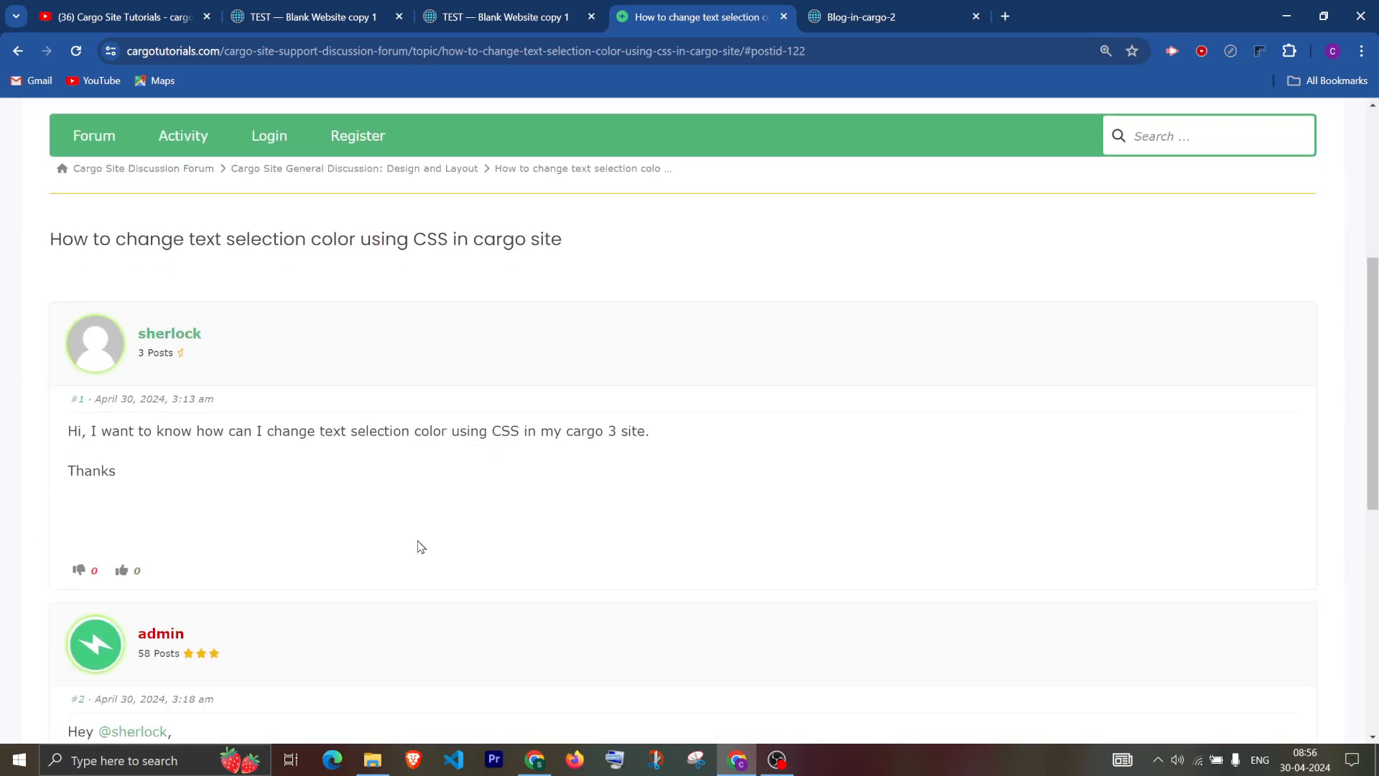
{"action": "scroll", "scroll_direction": "down", "scroll_amount": 3}
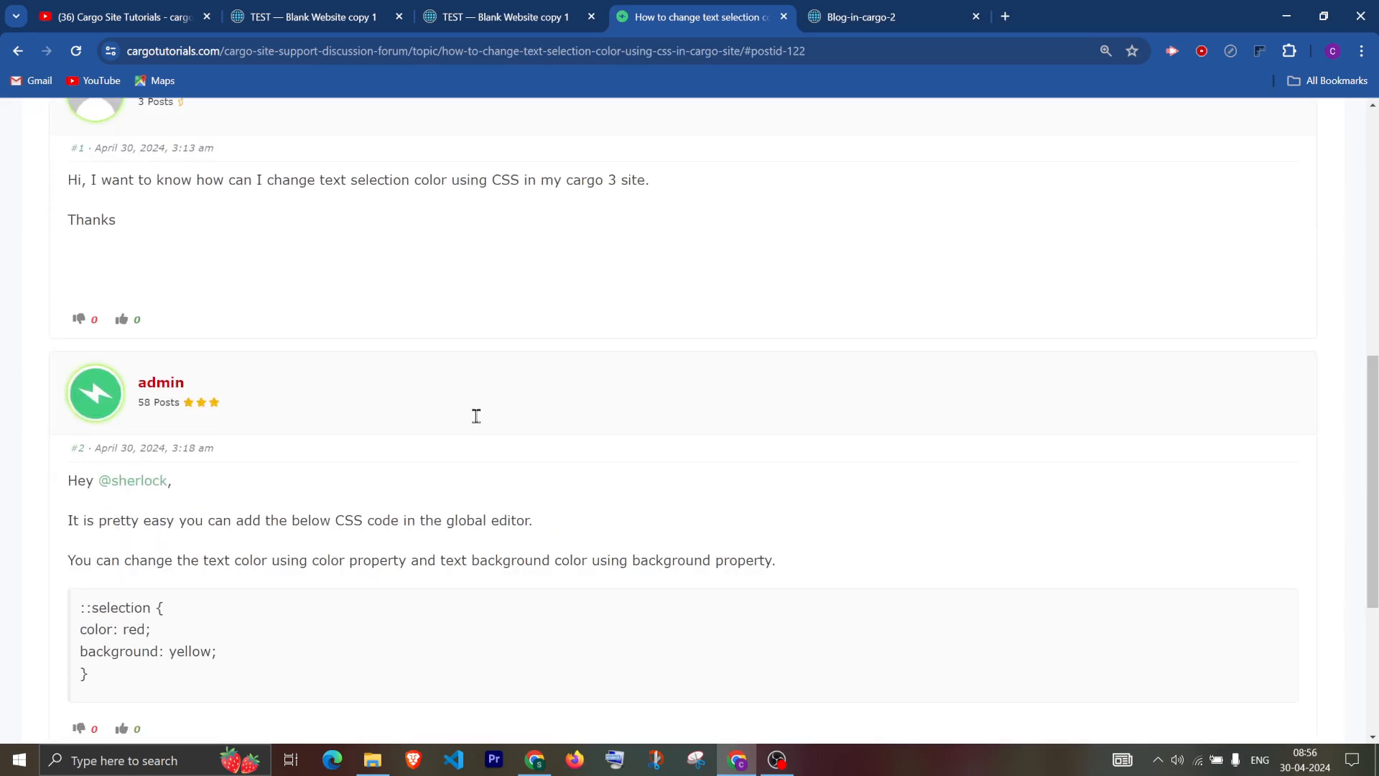
{"action": "scroll", "scroll_direction": "down", "scroll_amount": 3}
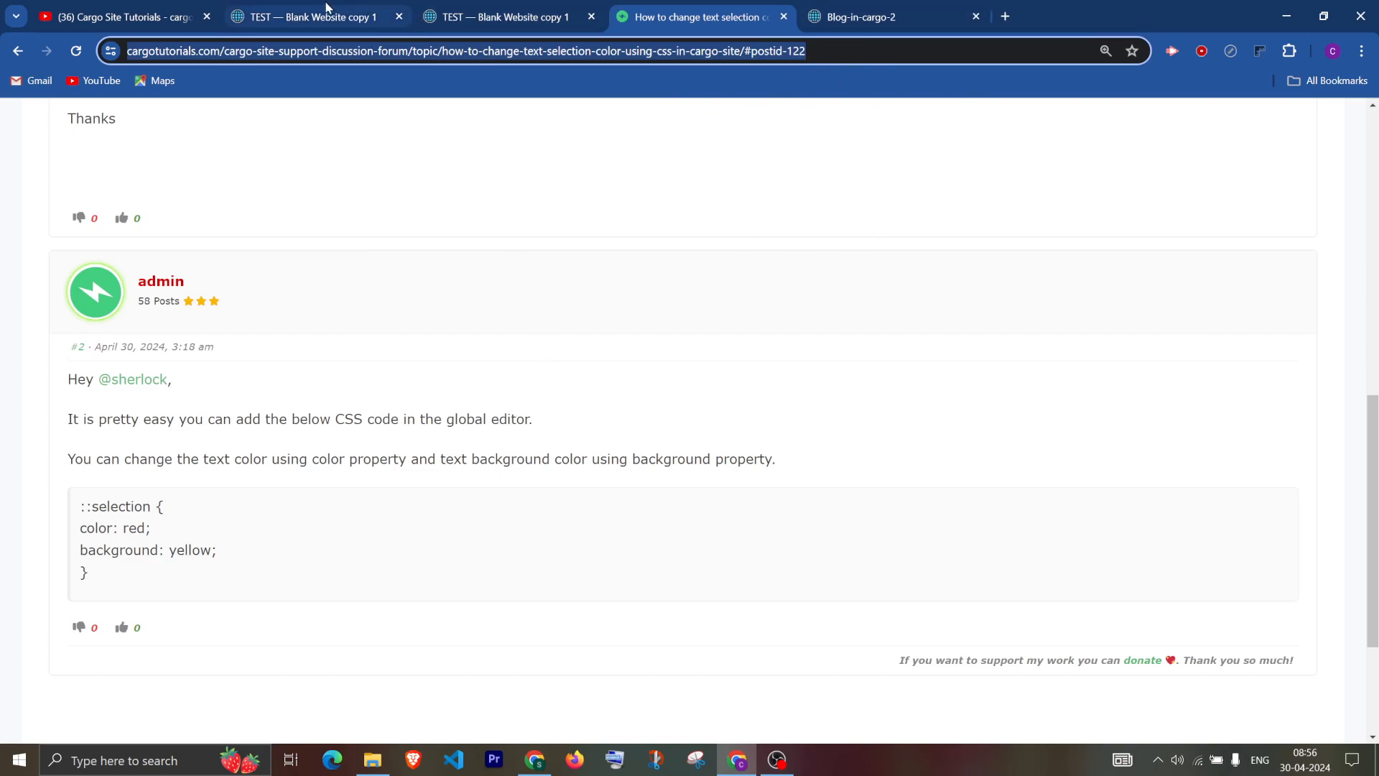
Insert a lorem ipsum placeholder paragraph onto the blank TEST page and deselect it.
{"action": "left_click", "coordinate": [311, 17]}
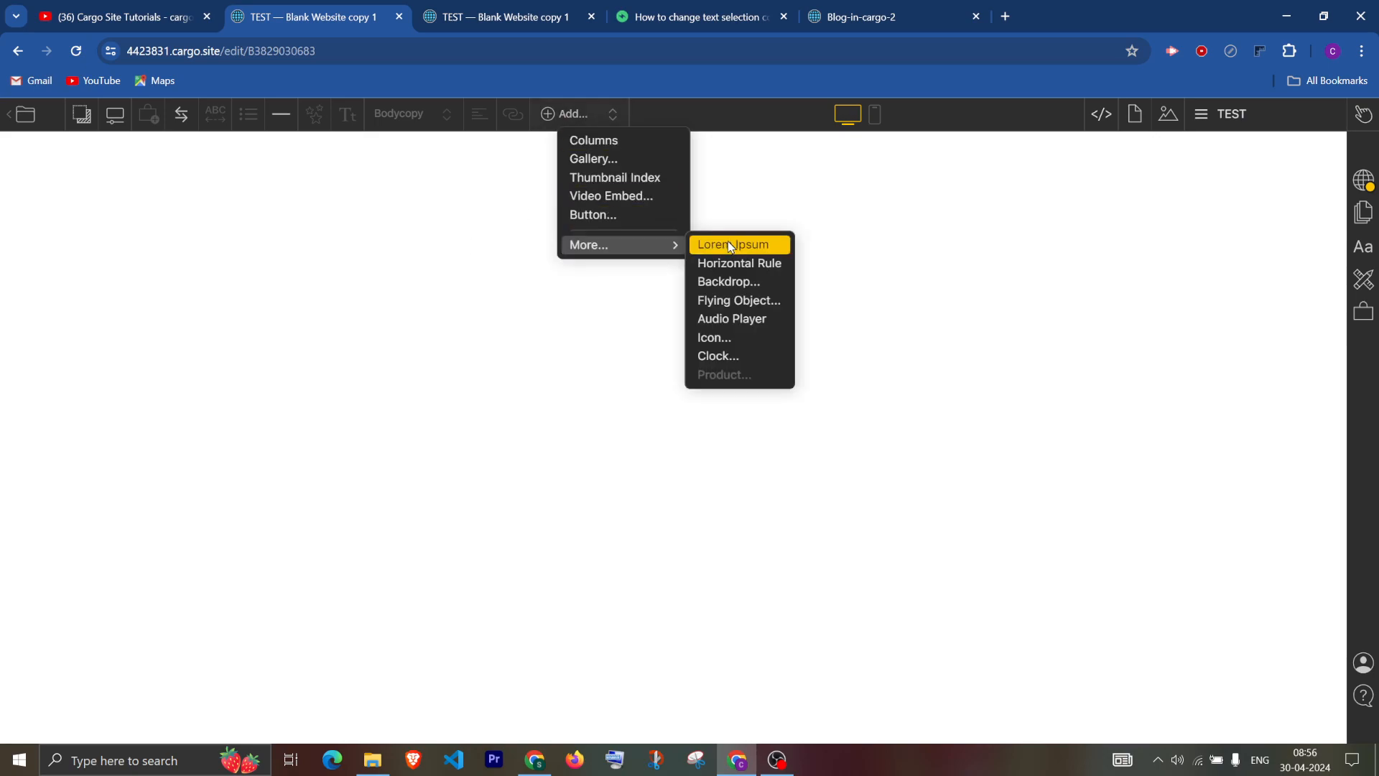
{"action": "left_click", "coordinate": [733, 244]}
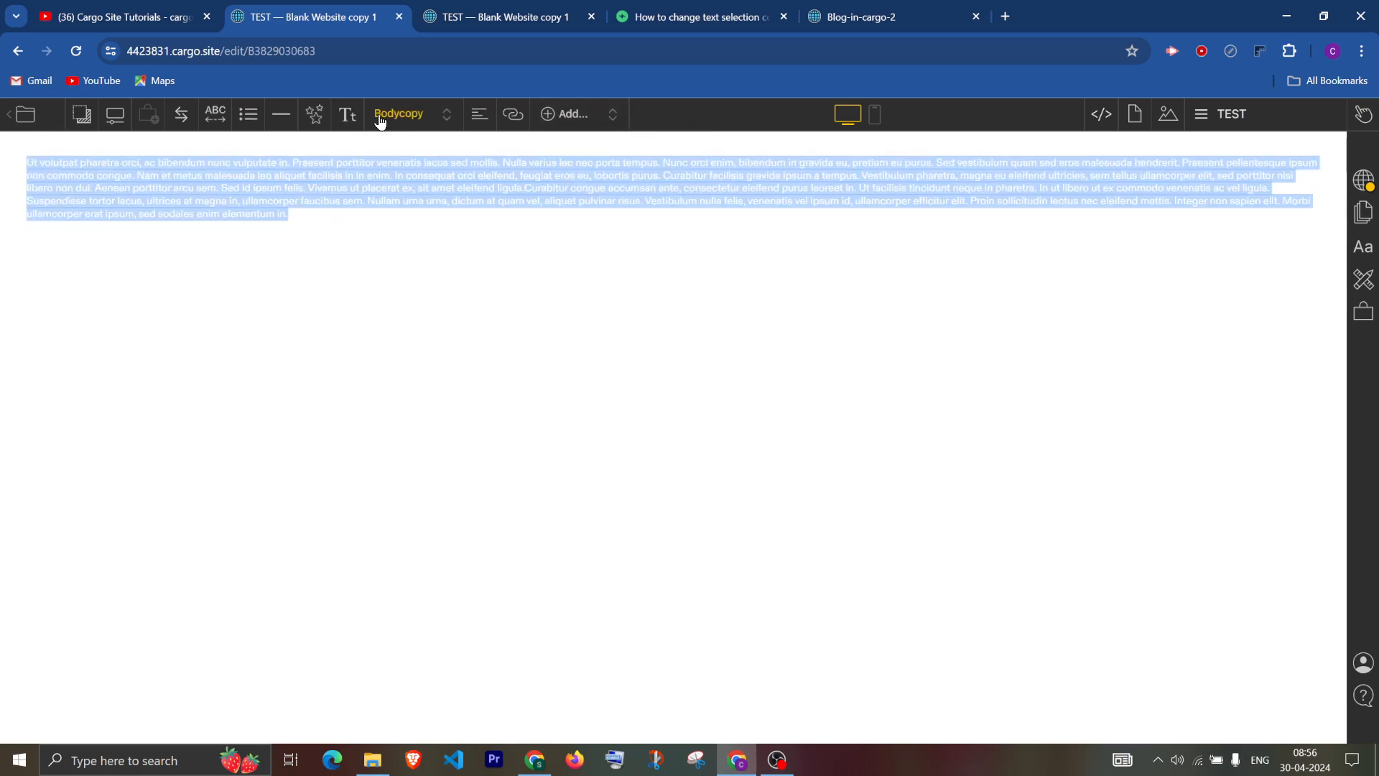
{"action": "left_click", "coordinate": [346, 115]}
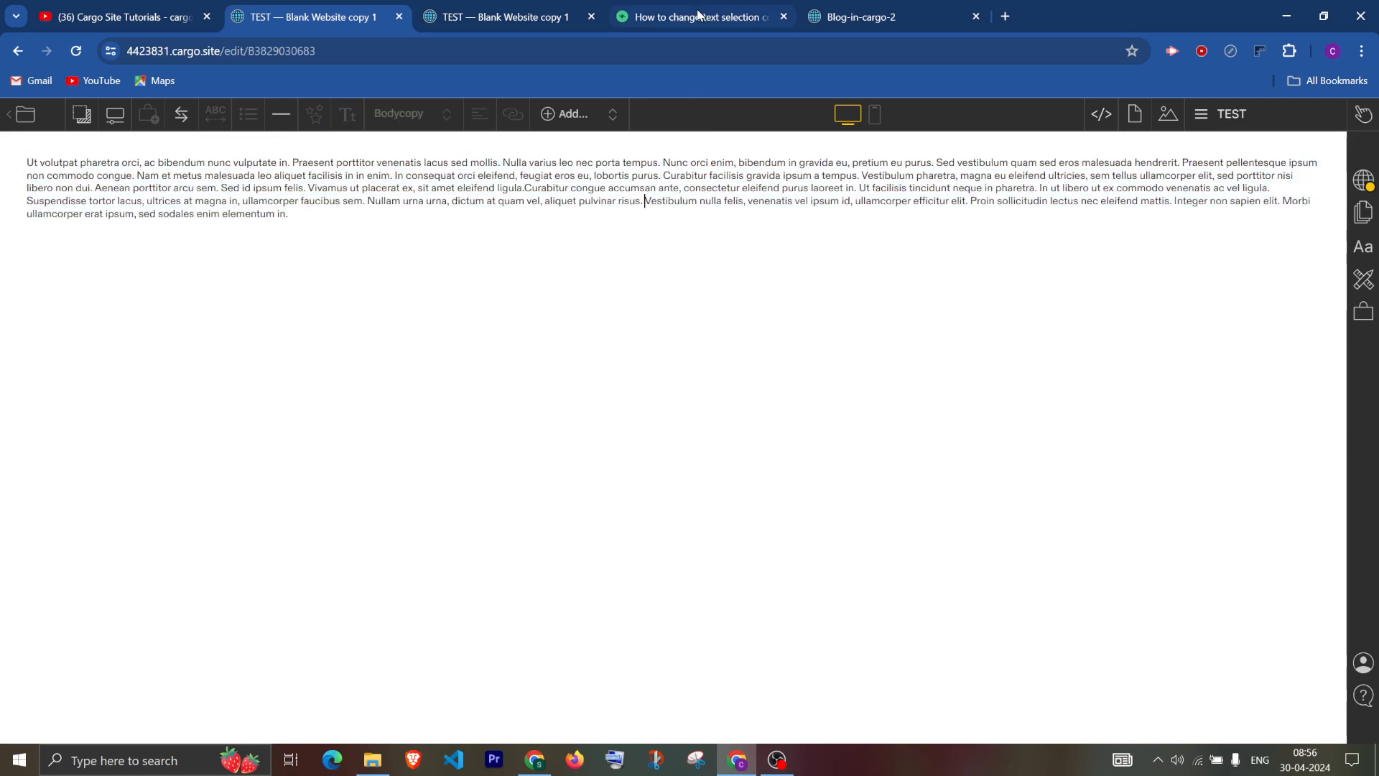
Highlight the admin's four-line ::selection CSS snippet on the forum thread for copying.
{"action": "left_click", "coordinate": [701, 18]}
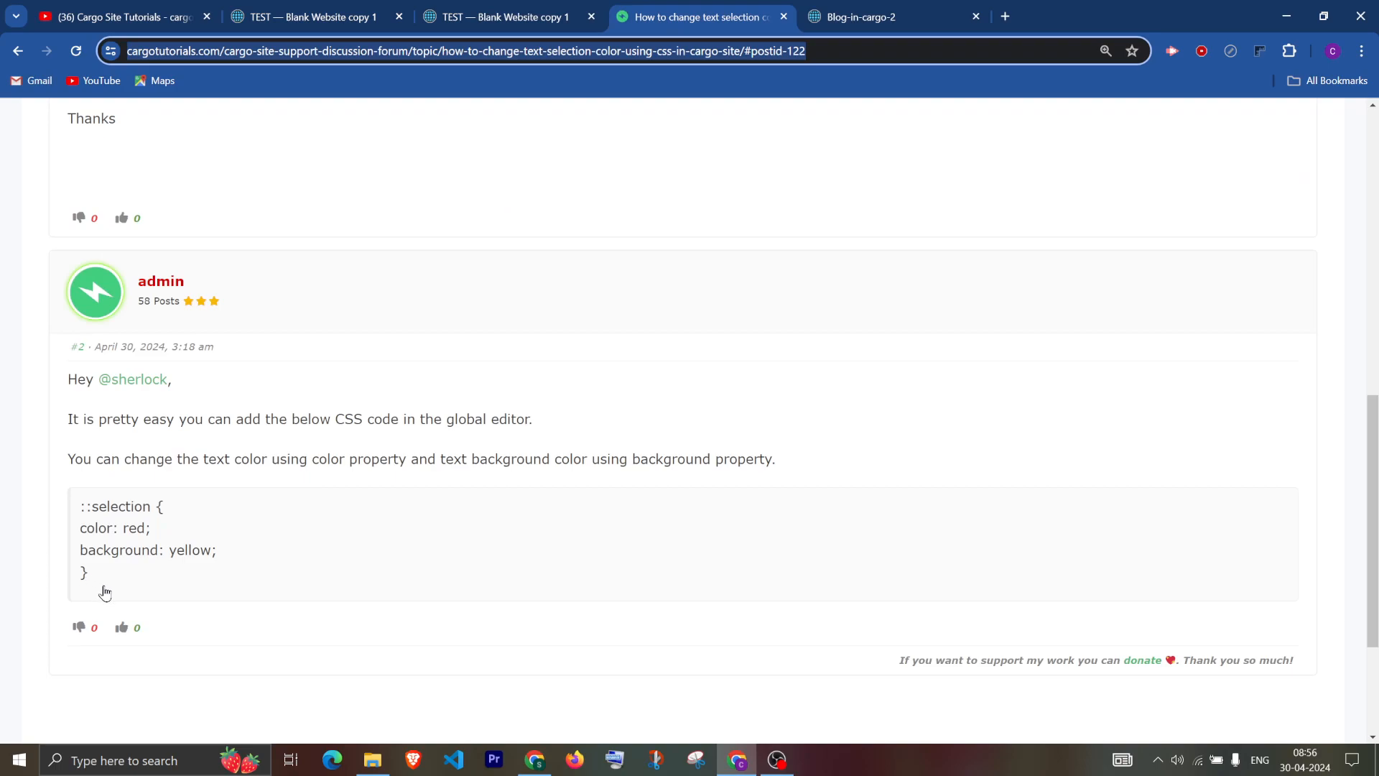
{"action": "left_click_drag", "start_coordinate": [79, 505], "coordinate": [88, 573]}
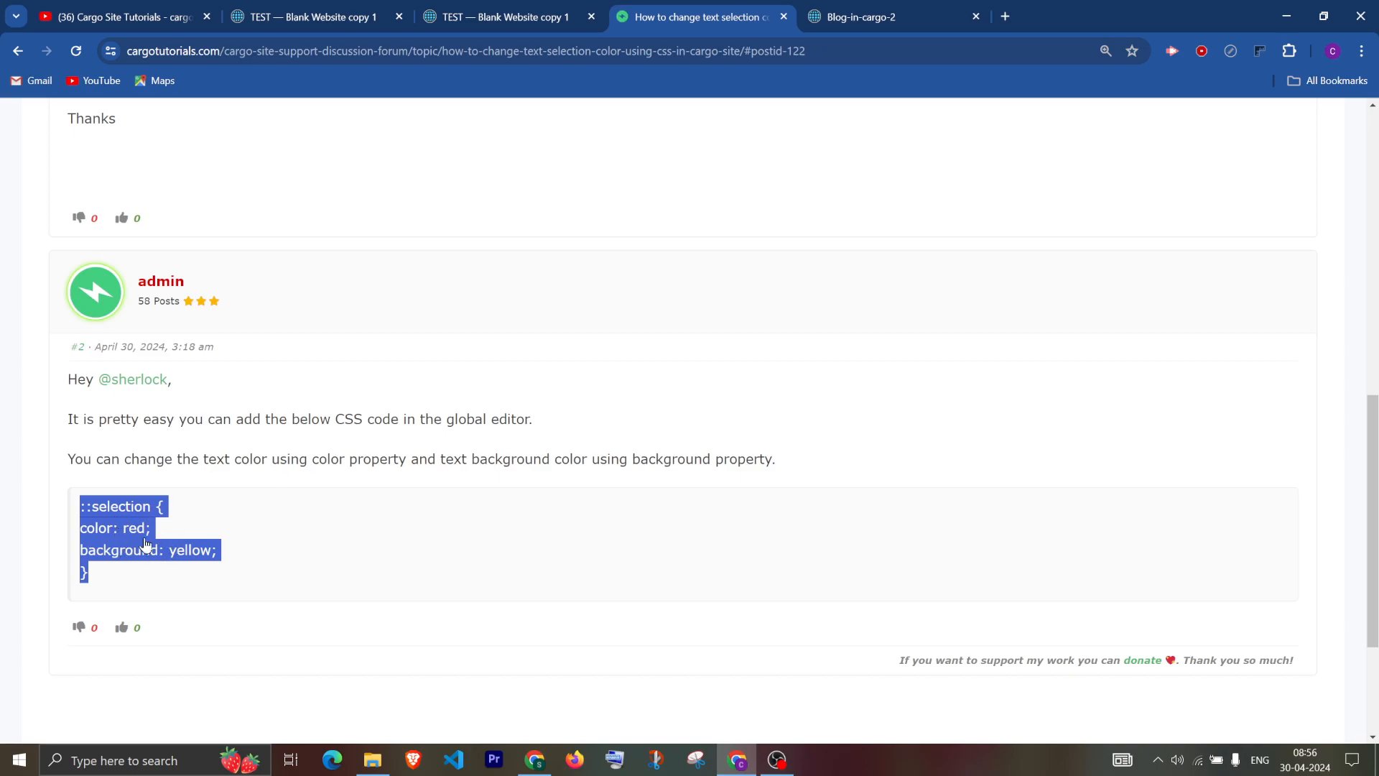
Paste the ::selection rule (red on yellow) at the top of the Cargo 3 site's global CSS.
{"action": "left_click", "coordinate": [307, 17]}
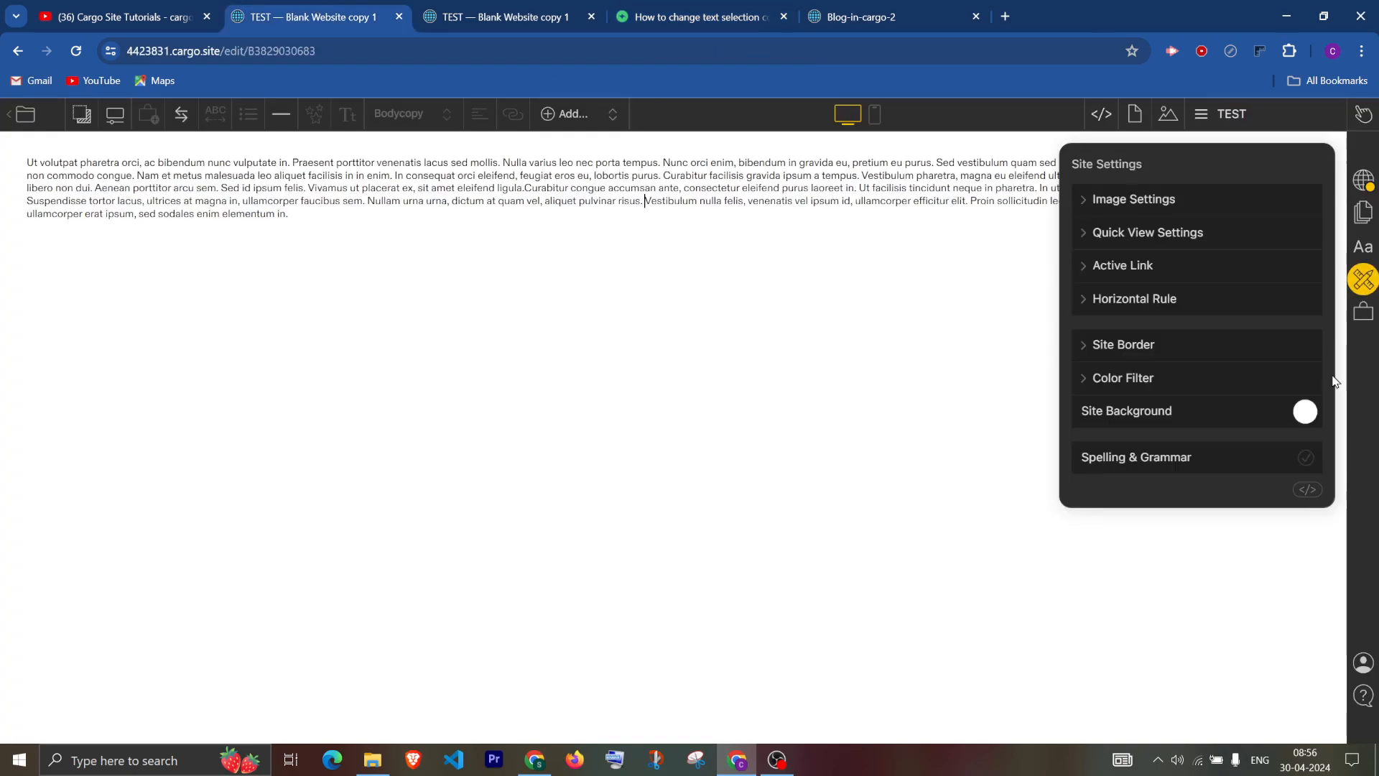
{"action": "left_click", "coordinate": [1305, 490]}
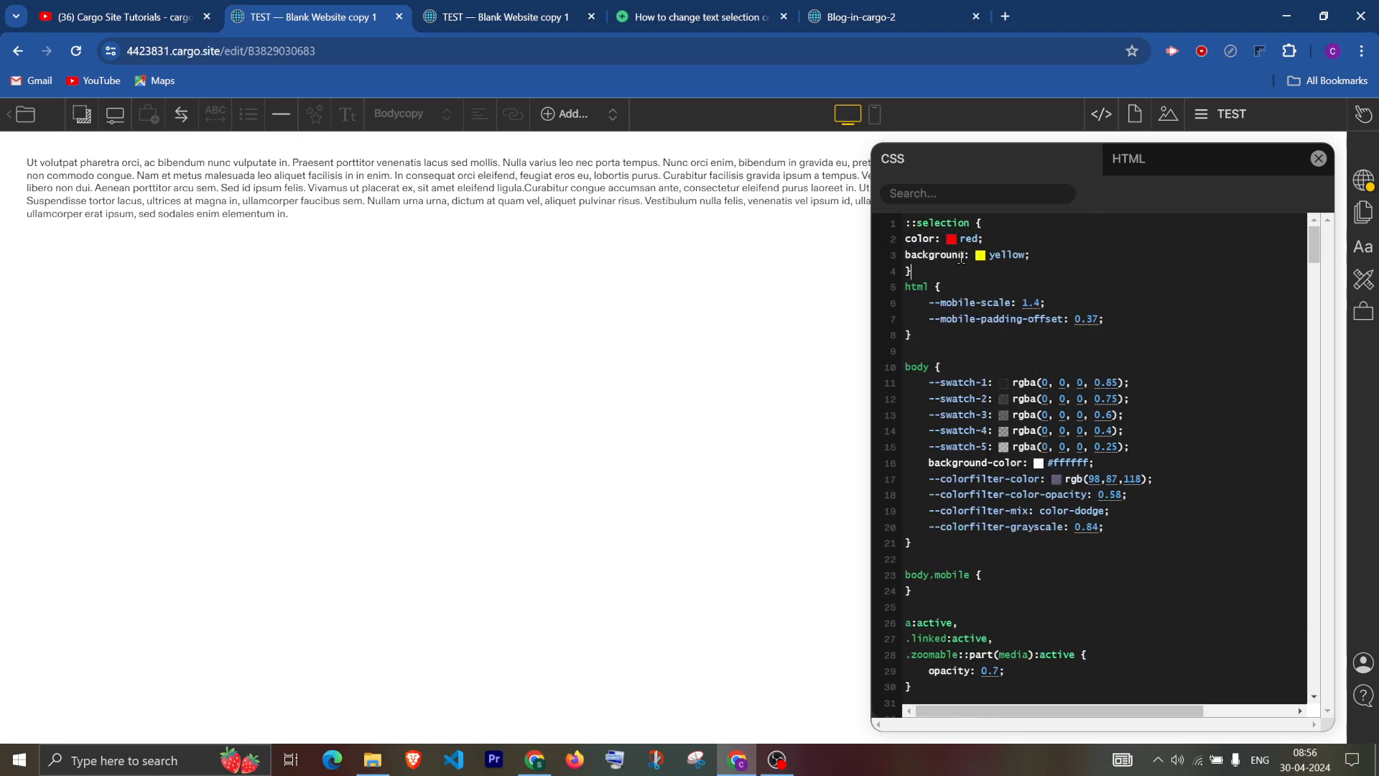
{"action": "double_click", "coordinate": [917, 238]}
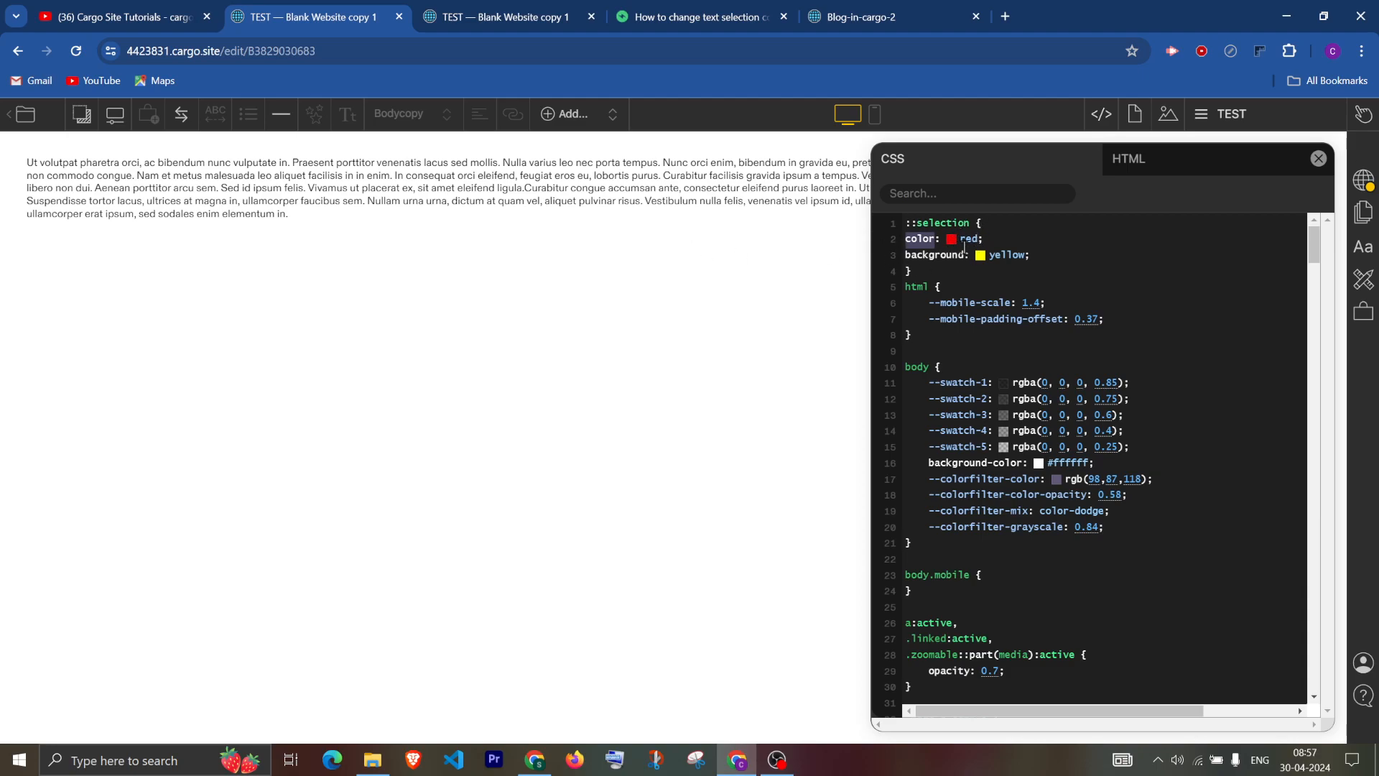
{"action": "mouse_move", "coordinate": [954, 250]}
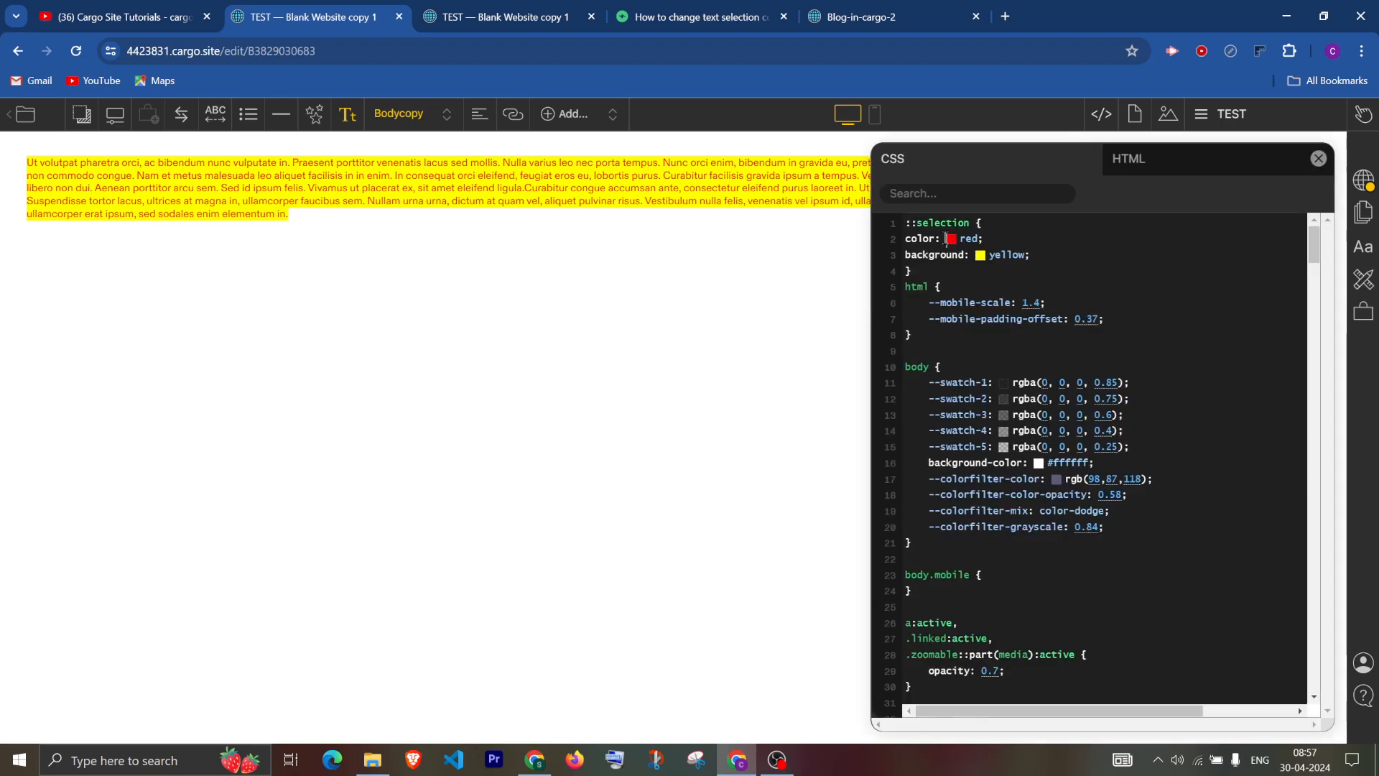
Change the ::selection text colour from red to black using the colour picker.
{"action": "left_click", "coordinate": [951, 238]}
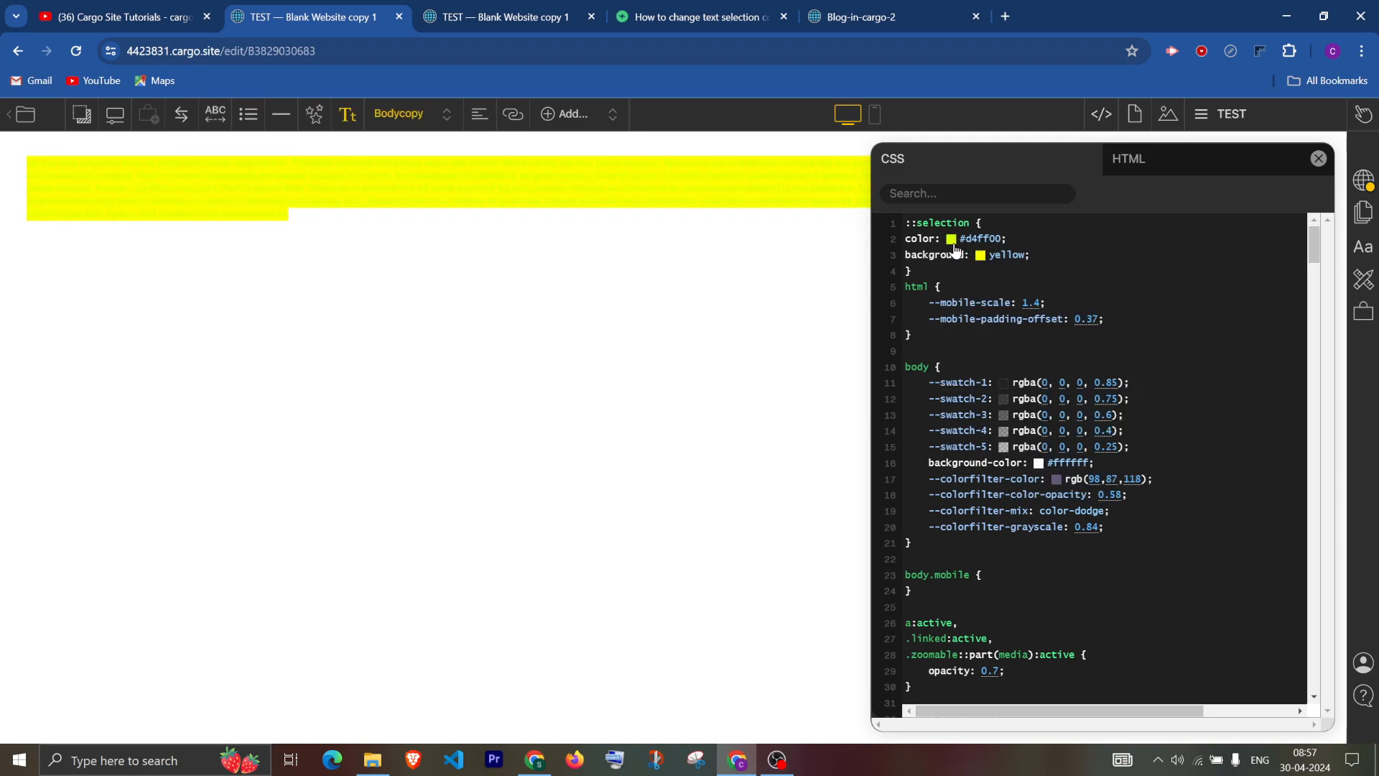
{"action": "left_click", "coordinate": [951, 238]}
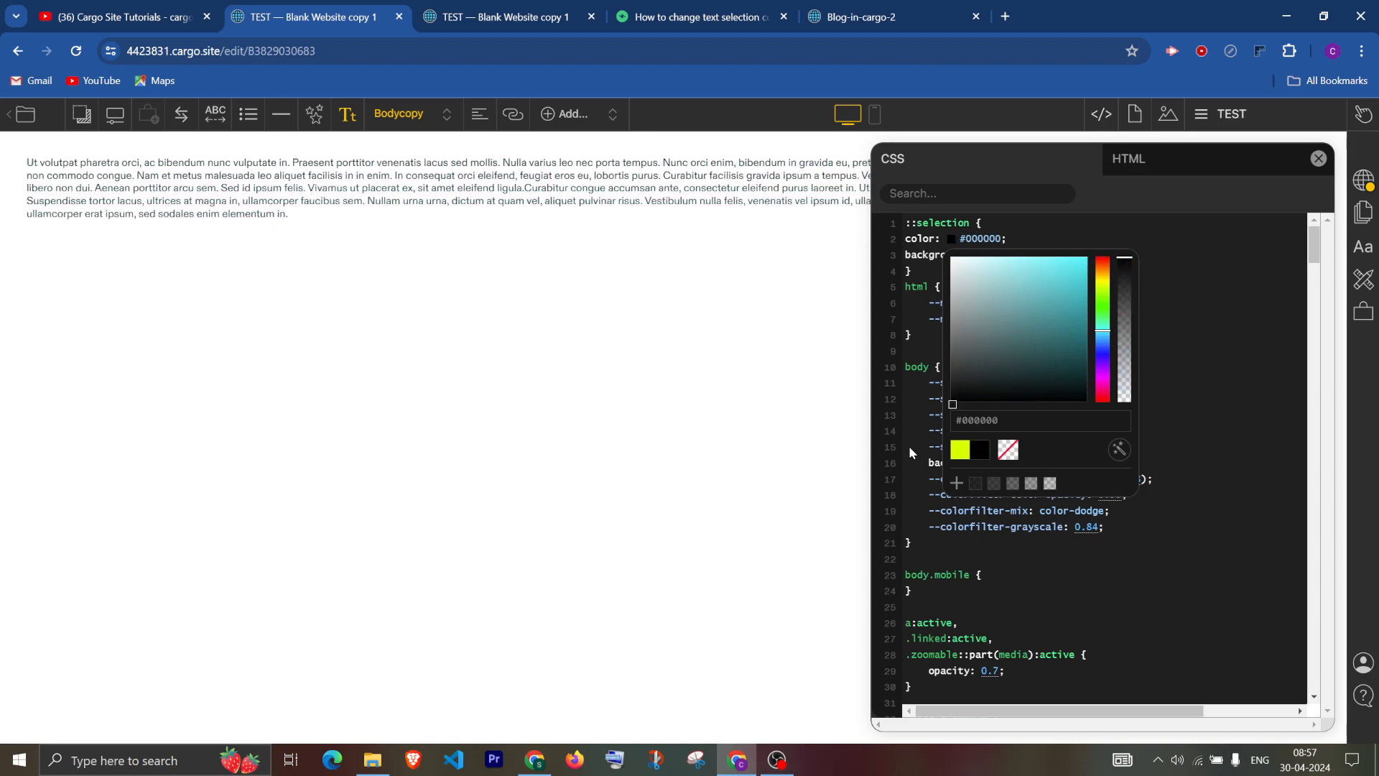
{"action": "left_click", "coordinate": [1067, 325]}
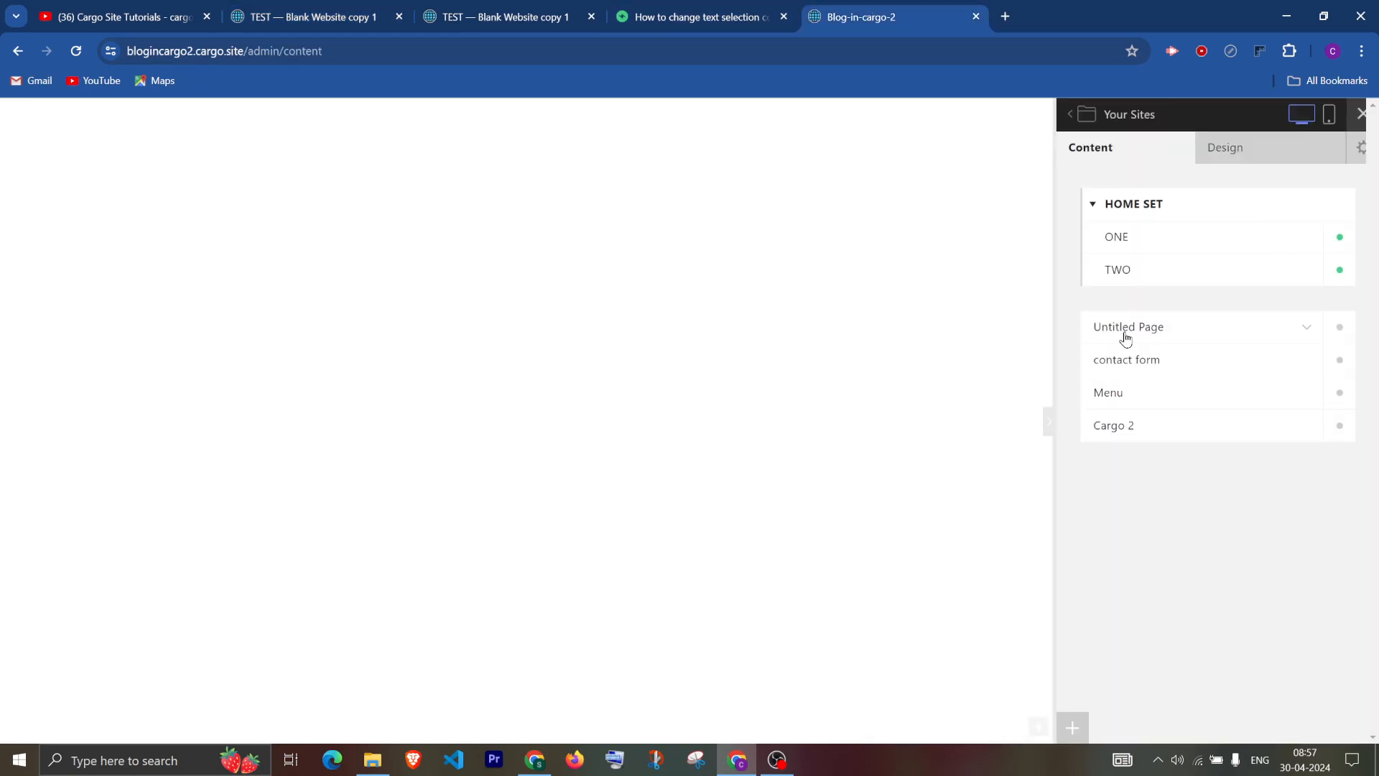
Check the Cargo 2 site's CSS, then view Untitled Page live with its yellow selection highlight.
{"action": "left_click", "coordinate": [1127, 326]}
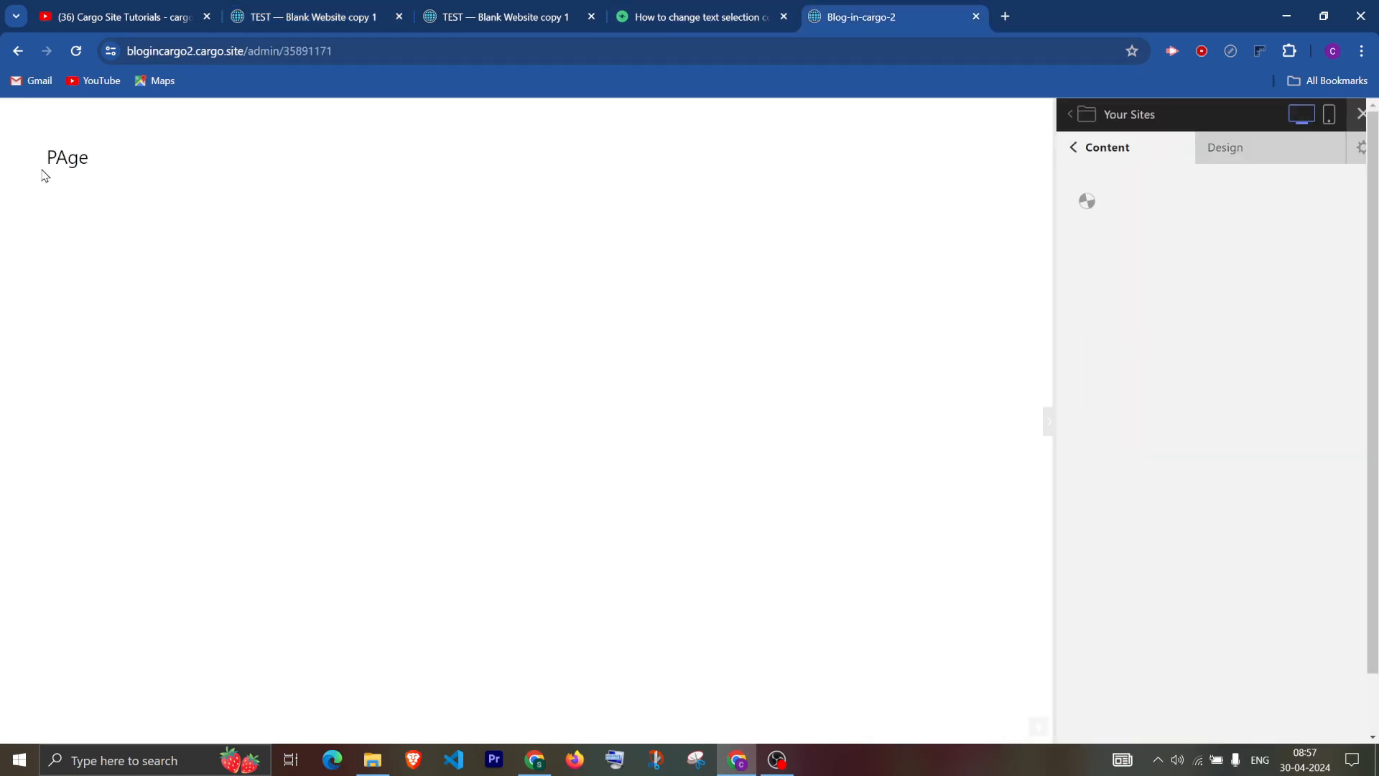
{"action": "left_click", "coordinate": [1224, 146]}
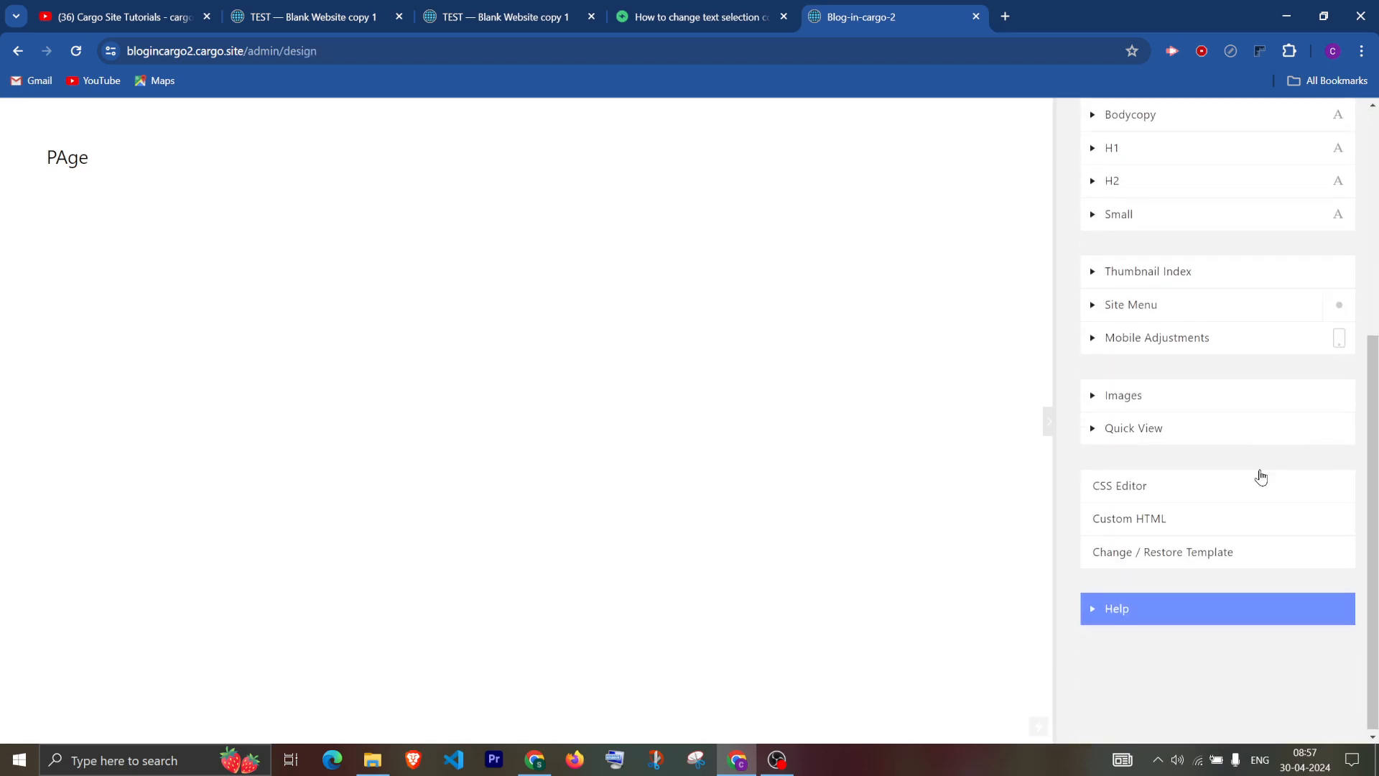
{"action": "left_click", "coordinate": [1119, 484]}
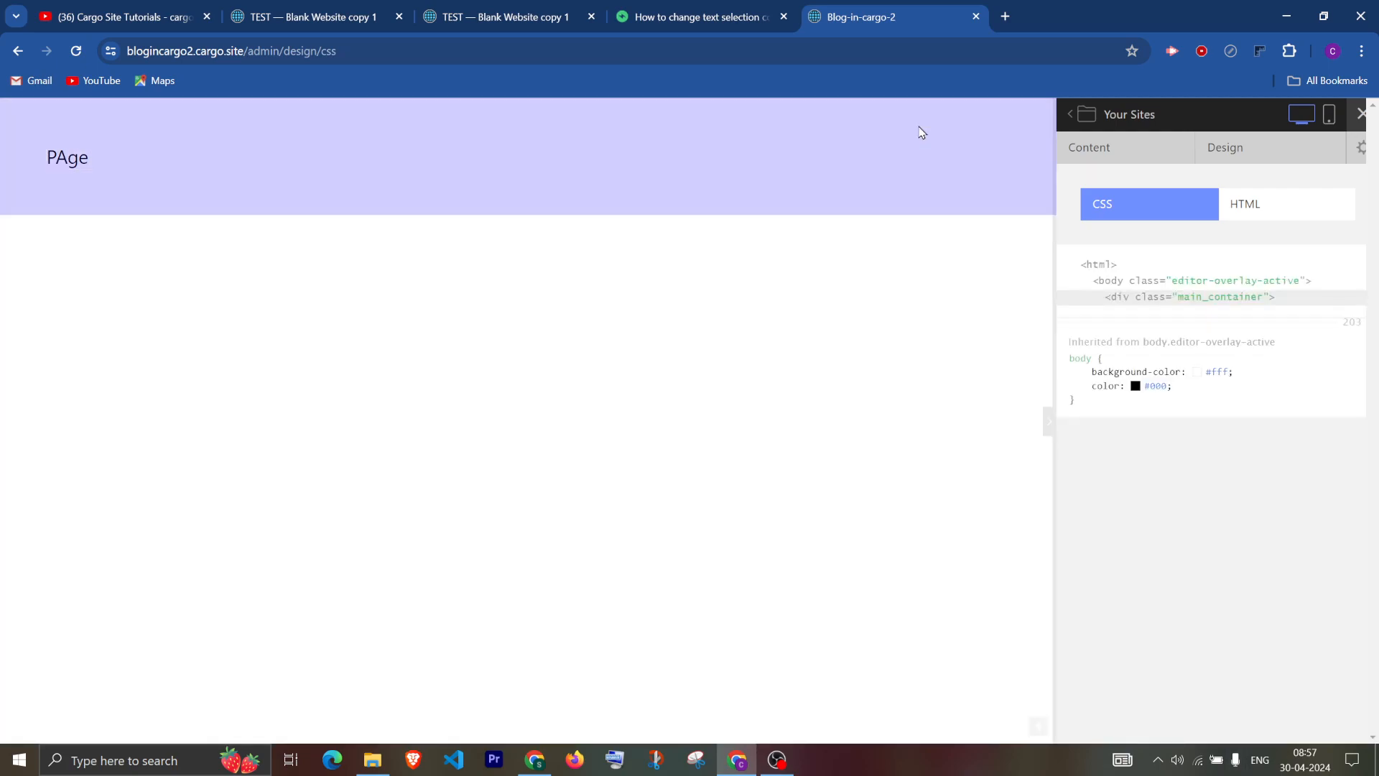
{"action": "left_click", "coordinate": [1089, 147]}
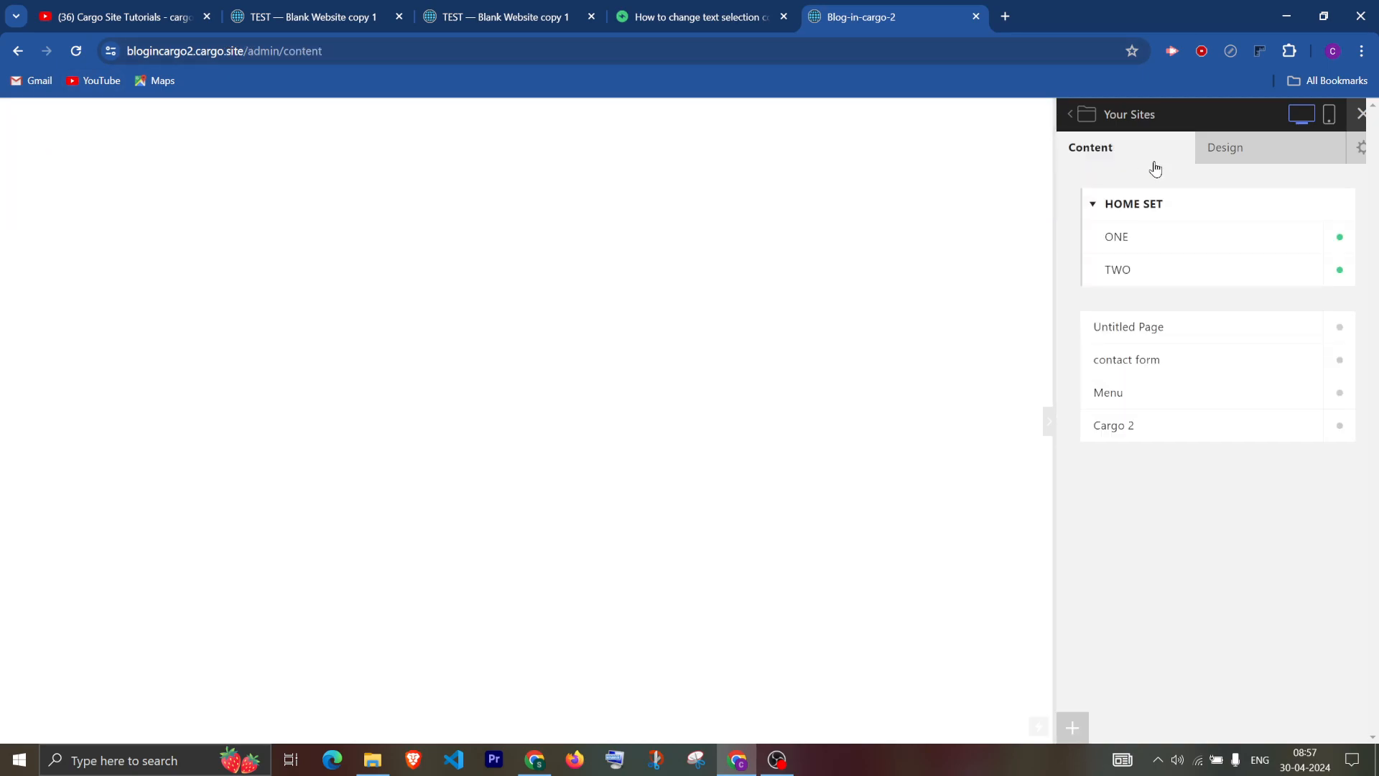
{"action": "left_click", "coordinate": [1129, 326]}
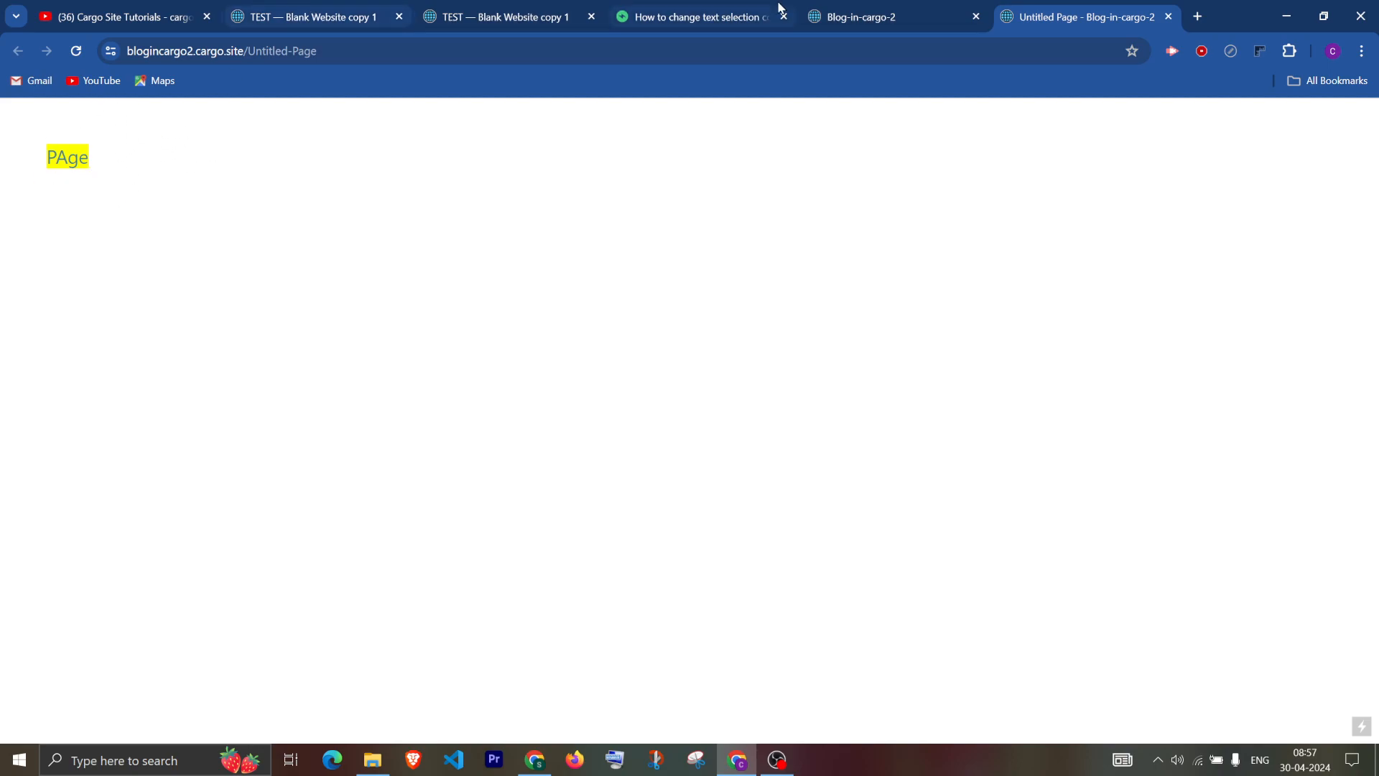
Bring the admin's ::selection CSS answer back into view on the forum thread.
{"action": "left_click", "coordinate": [695, 17]}
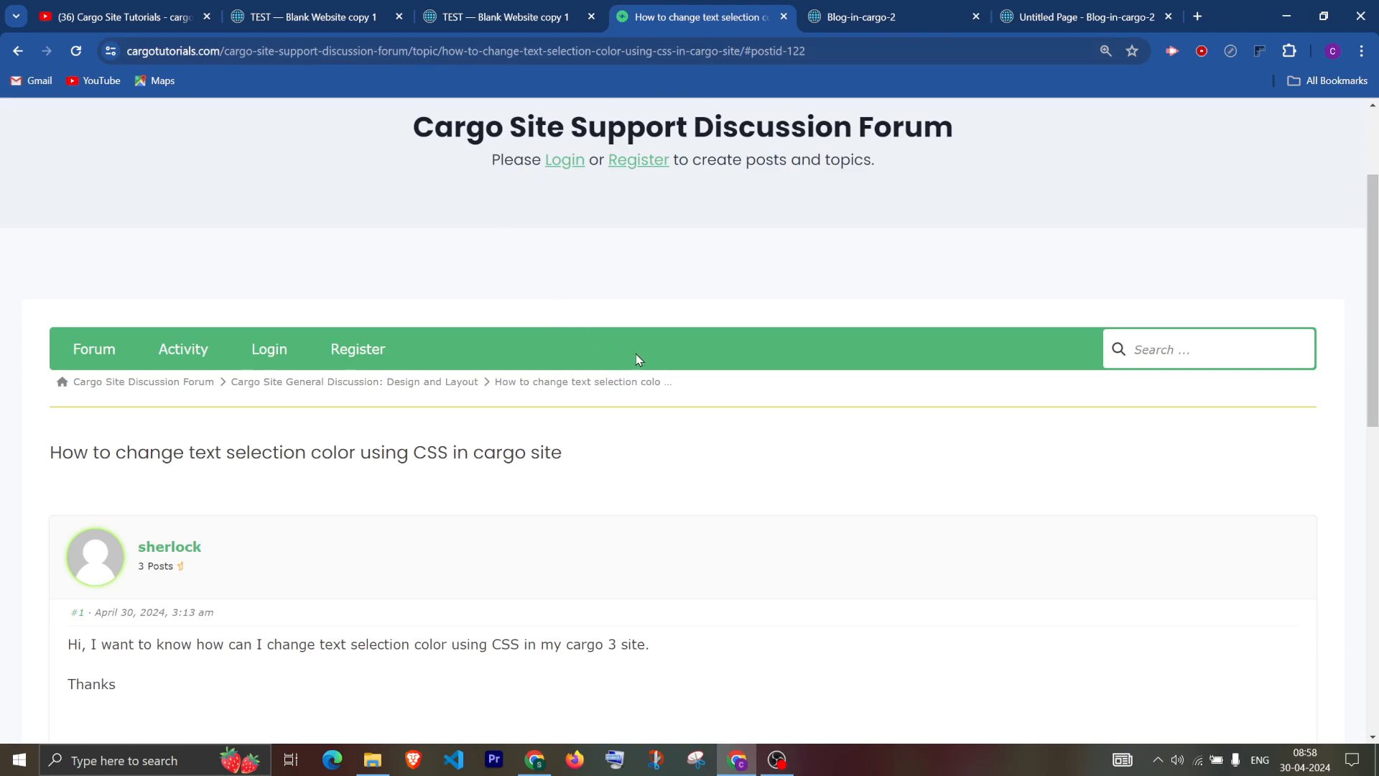
{"action": "scroll", "scroll_direction": "down", "scroll_amount": 3}
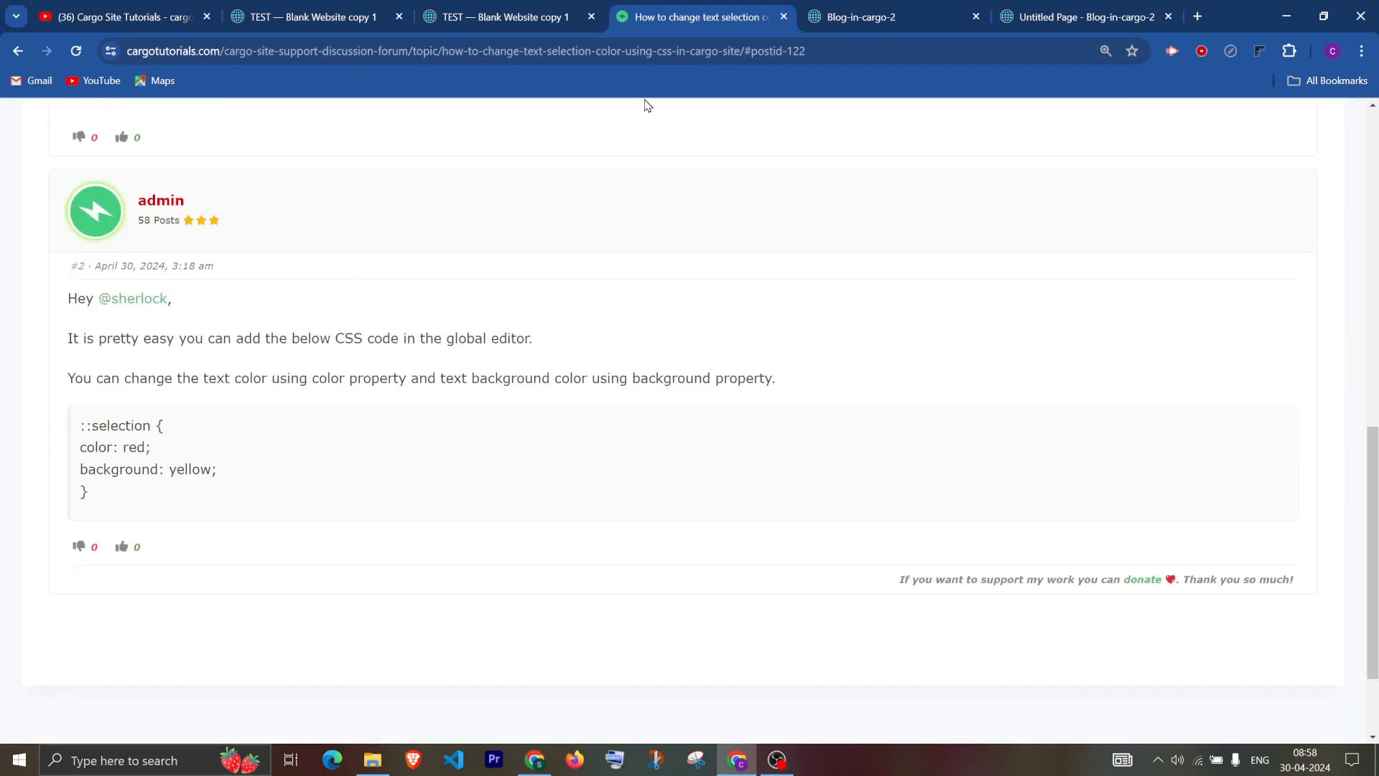